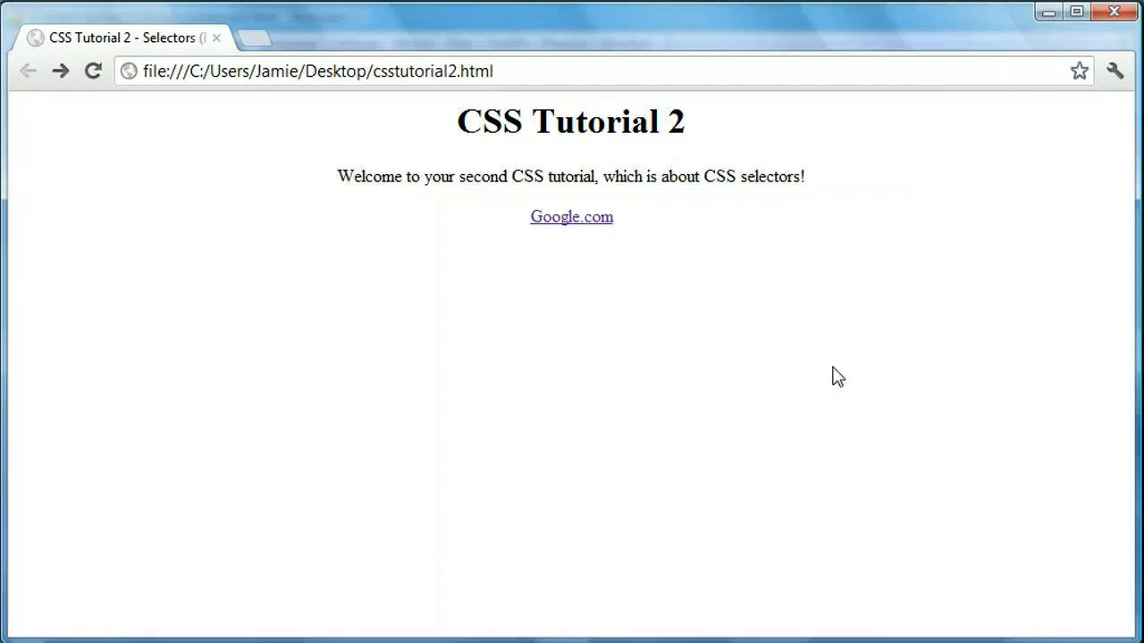
mouse_move(25, 230)
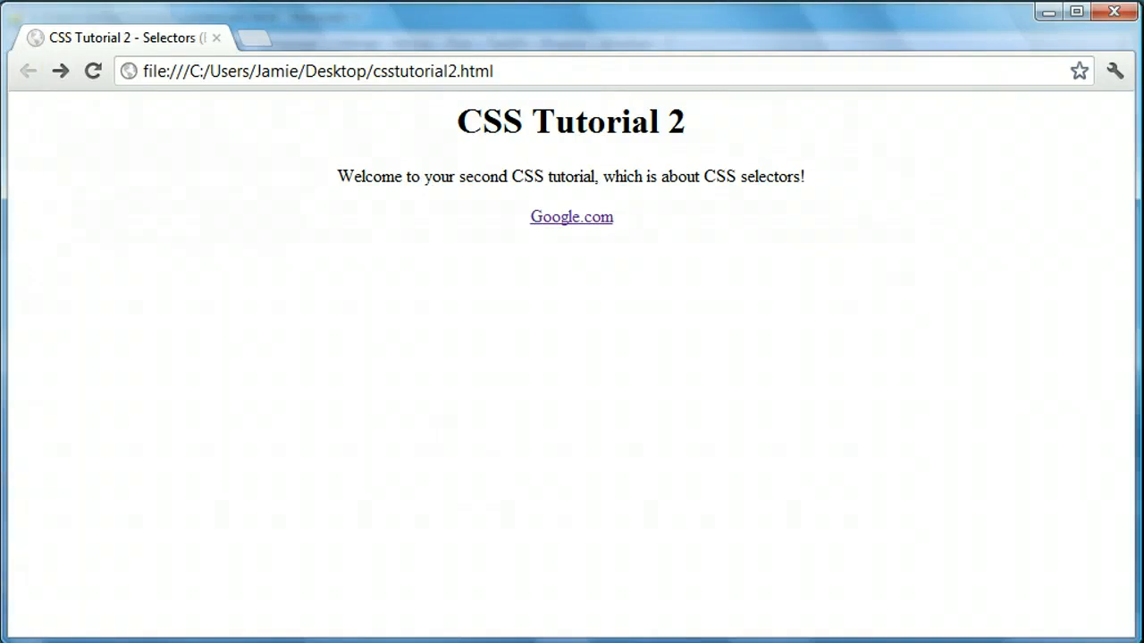
mouse_move(706, 125)
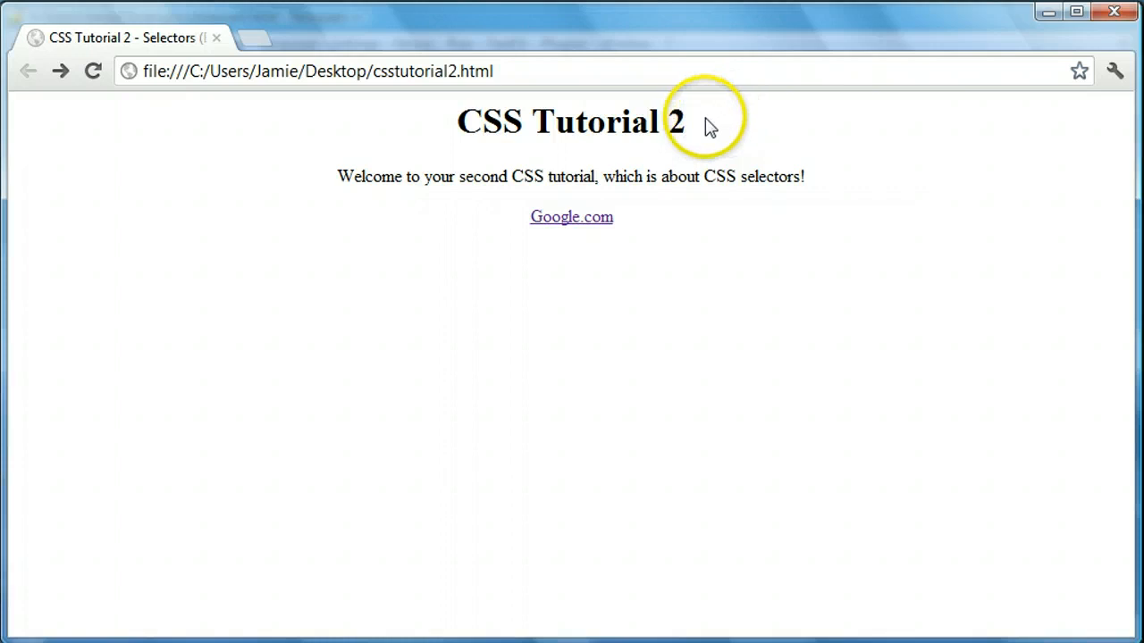
mouse_move(409, 184)
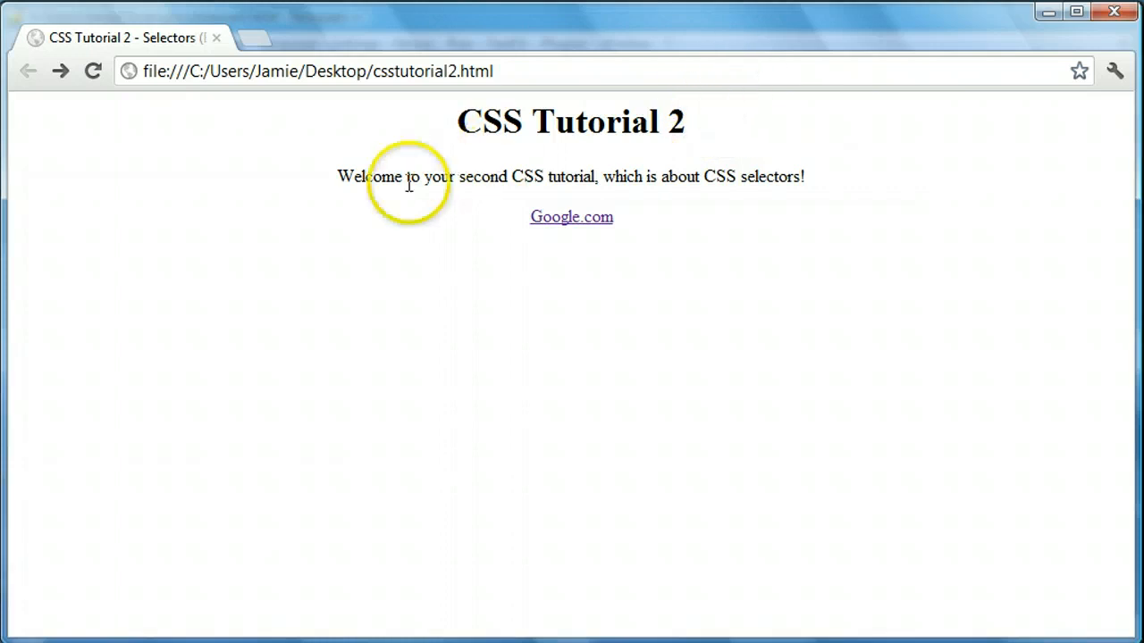
mouse_move(456, 236)
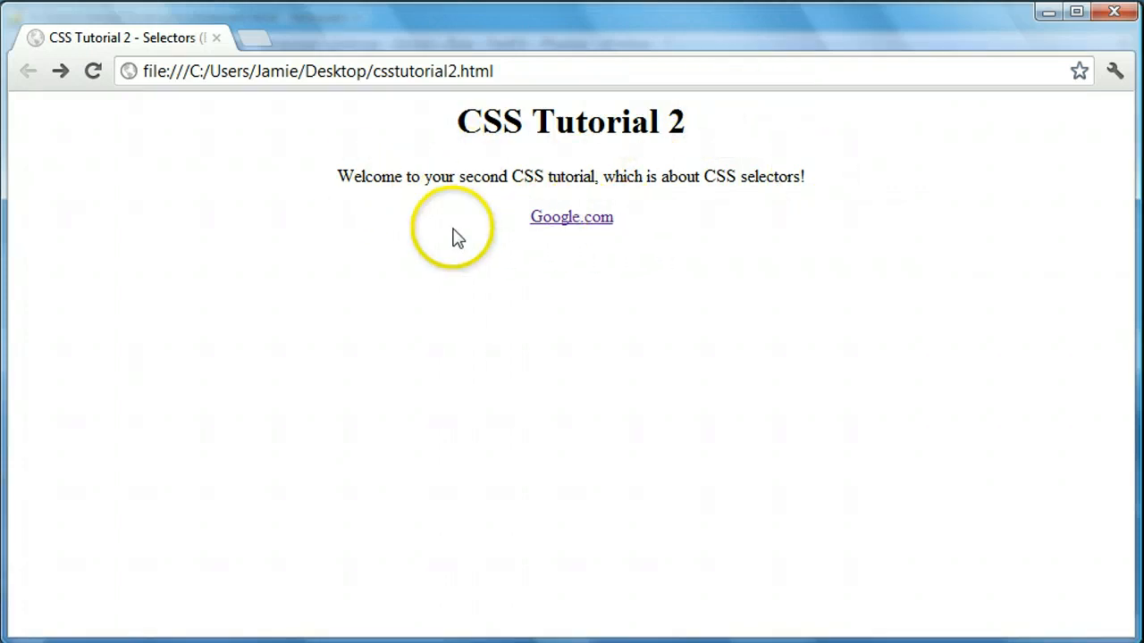
mouse_move(483, 410)
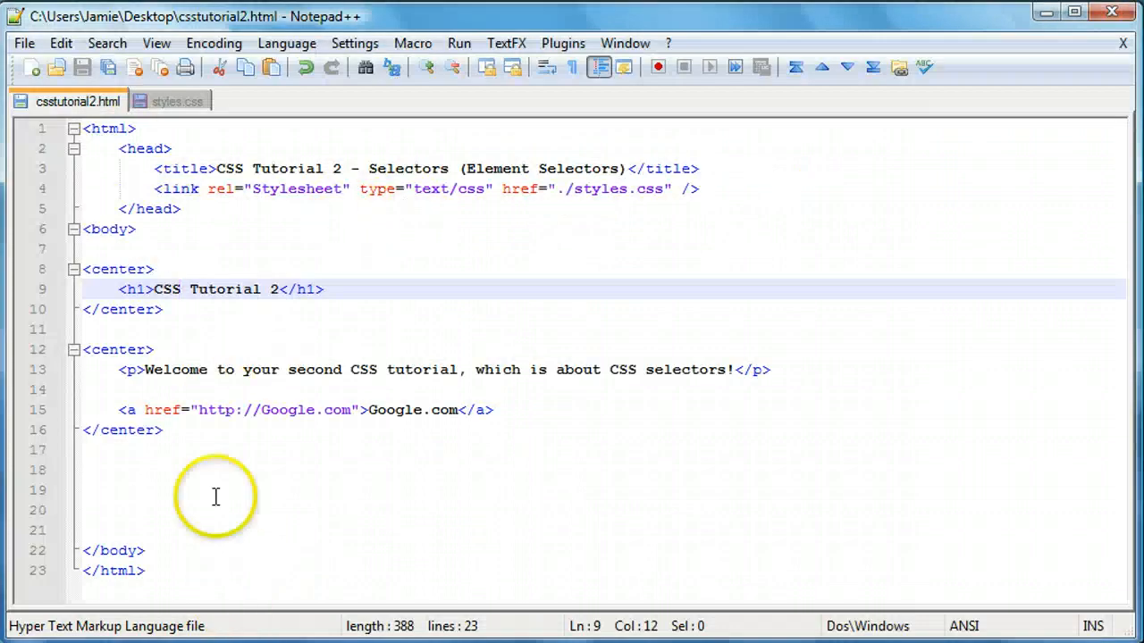
mouse_move(255, 489)
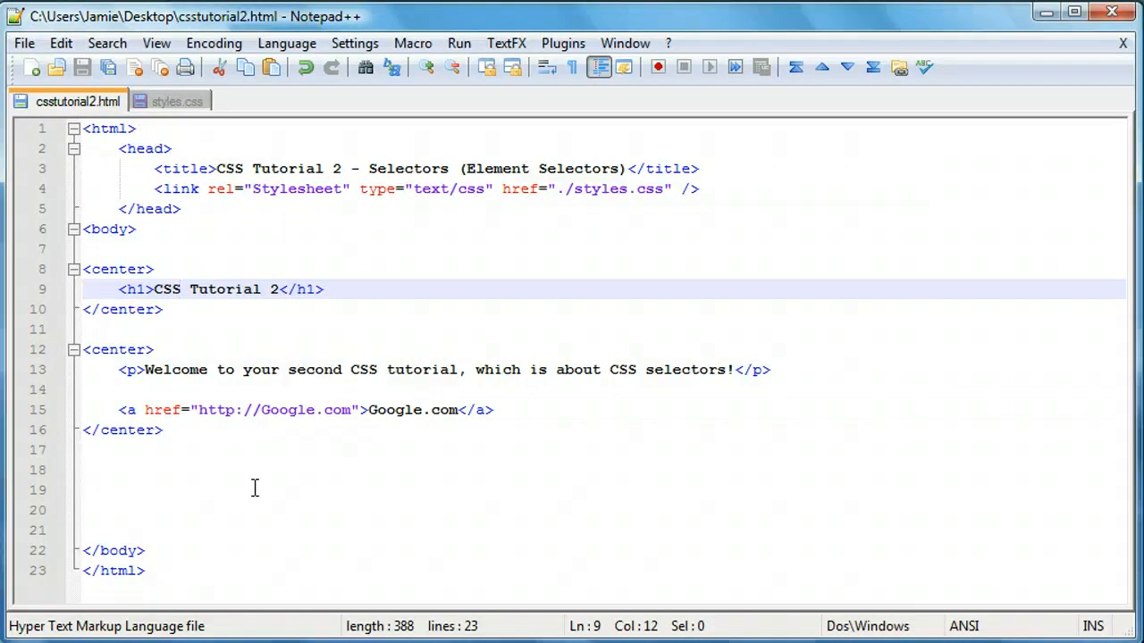
mouse_move(204, 210)
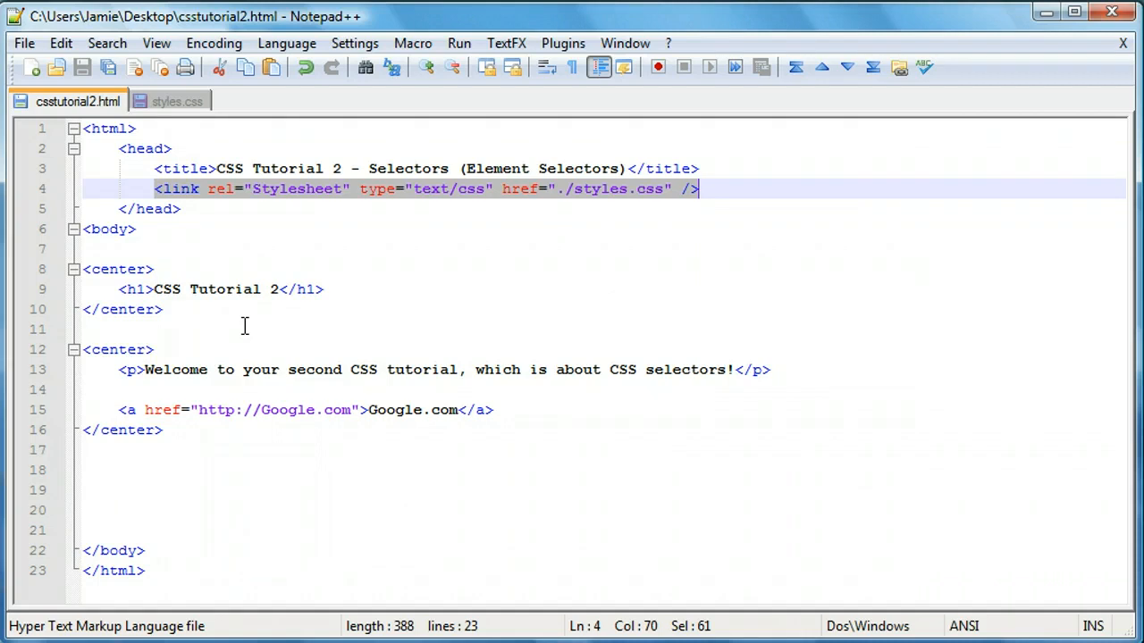
mouse_move(265, 313)
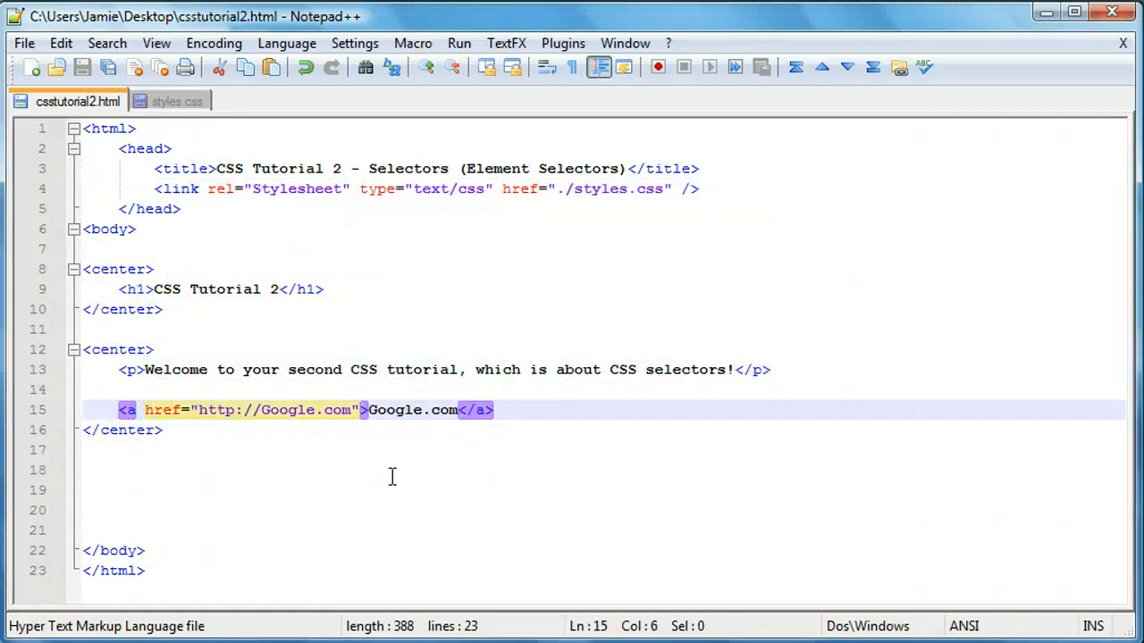
Type an empty h1 { } rule in styles.css, removing mistyped characters.
click(210, 289)
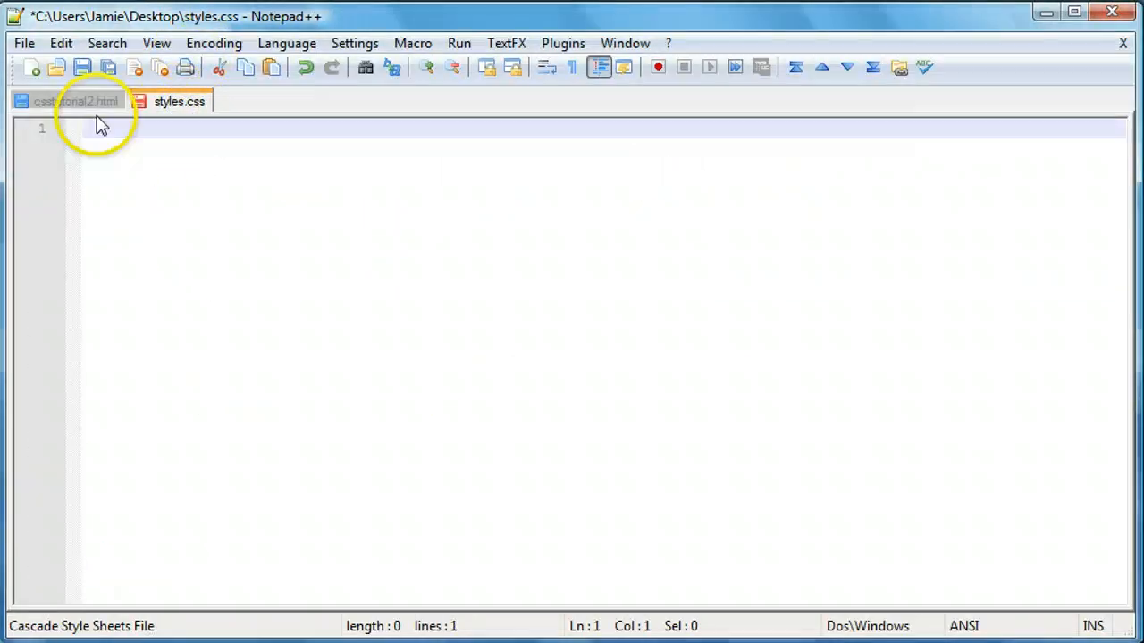
mouse_move(200, 168)
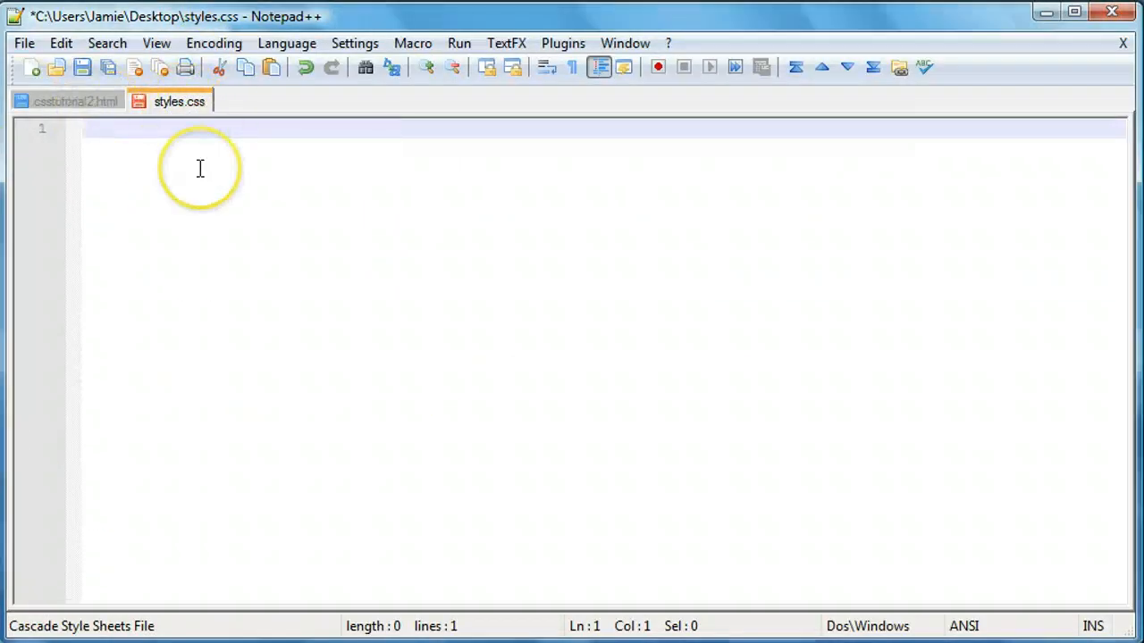
mouse_move(274, 311)
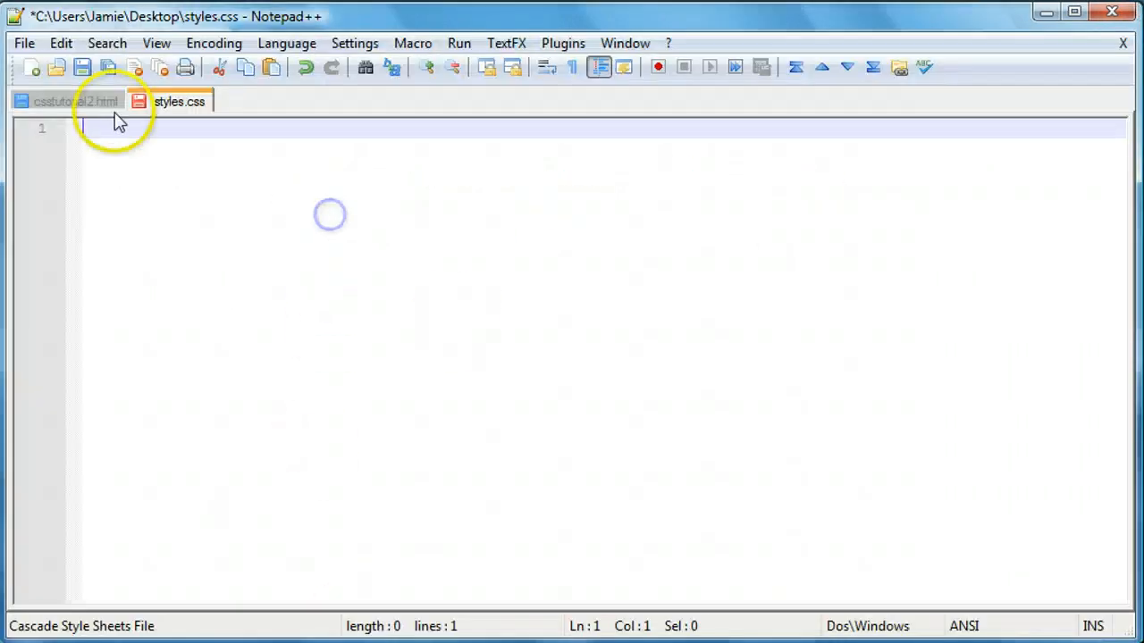
click(76, 101)
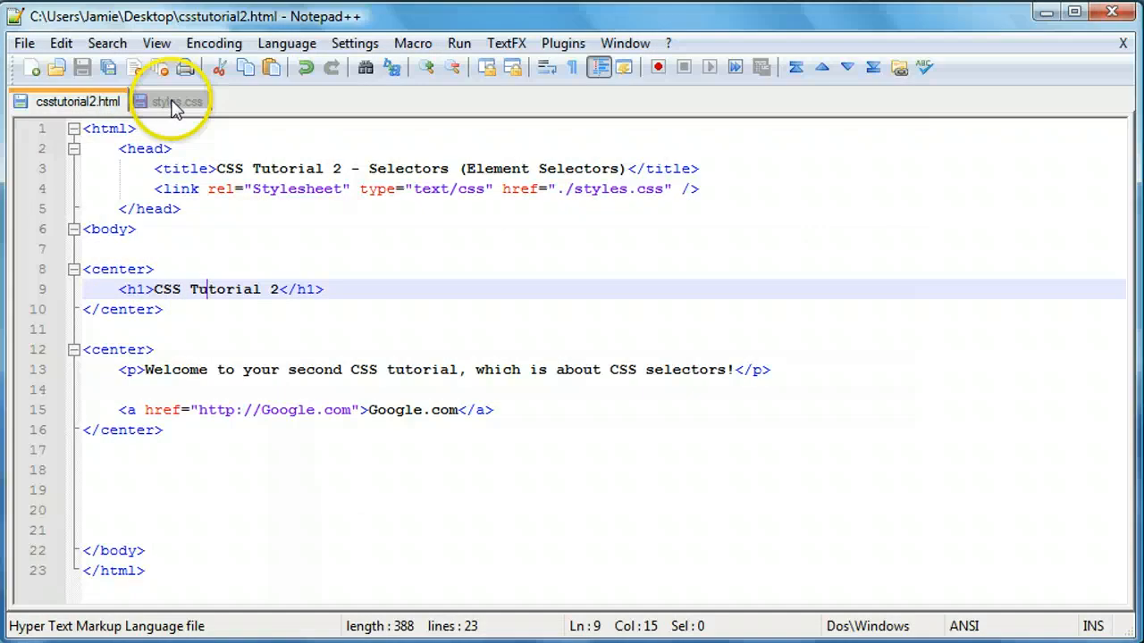
click(174, 101)
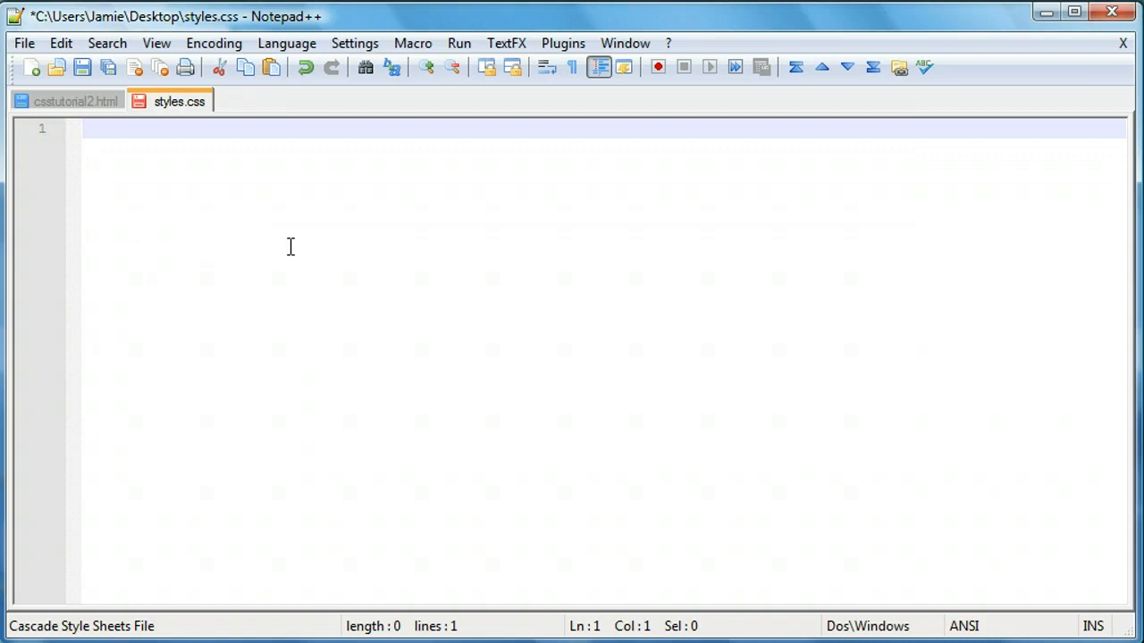
text(h1)
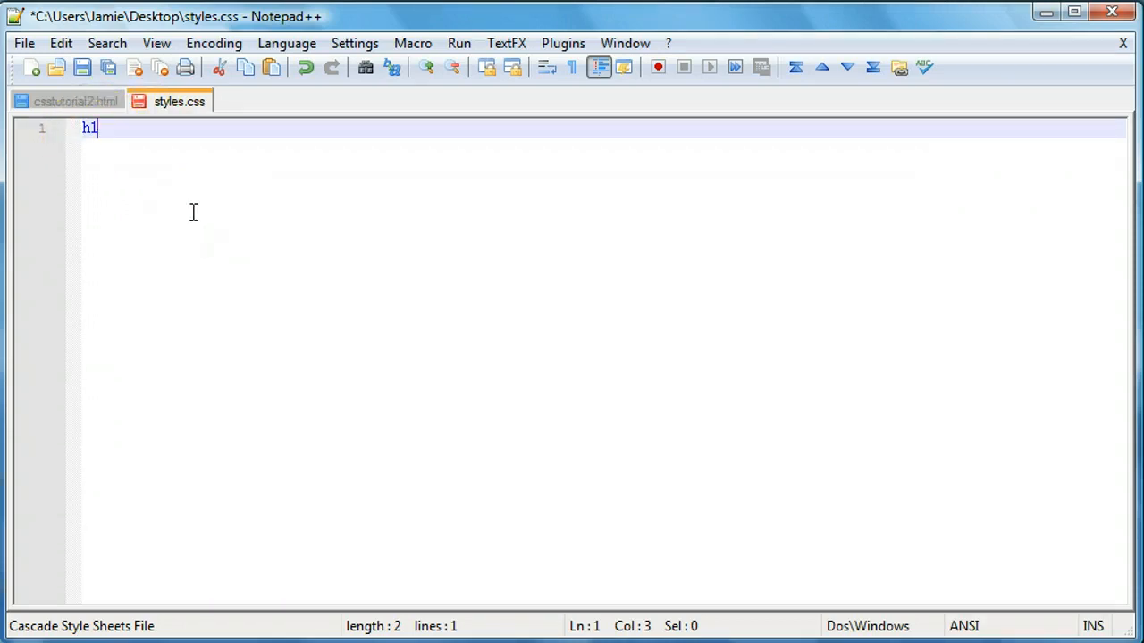
text(<h)
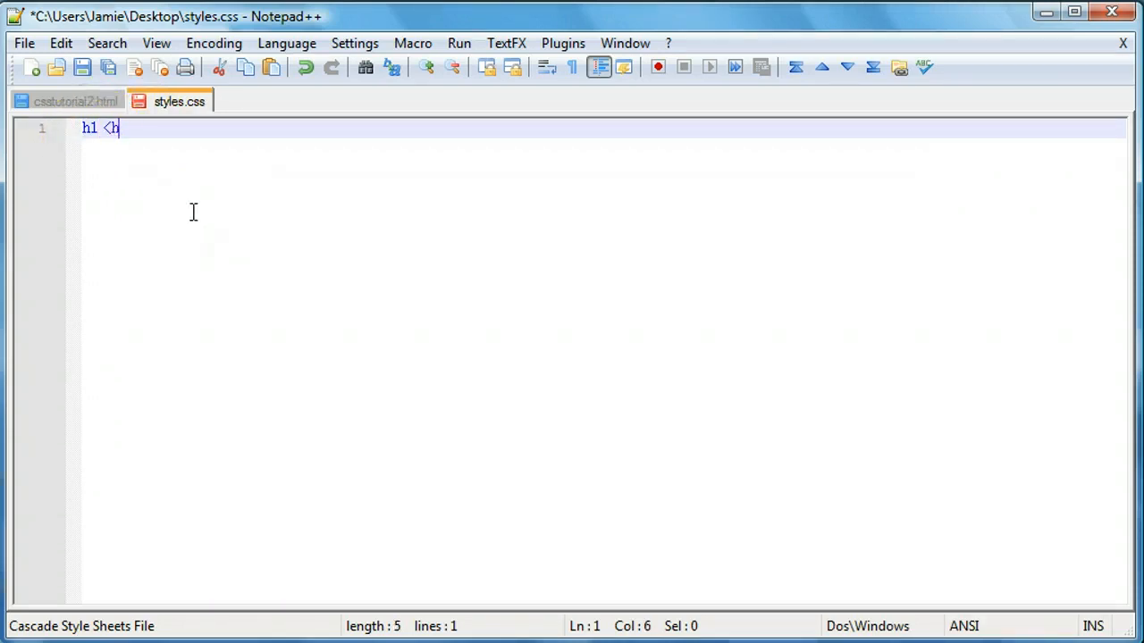
key(BackSpace)
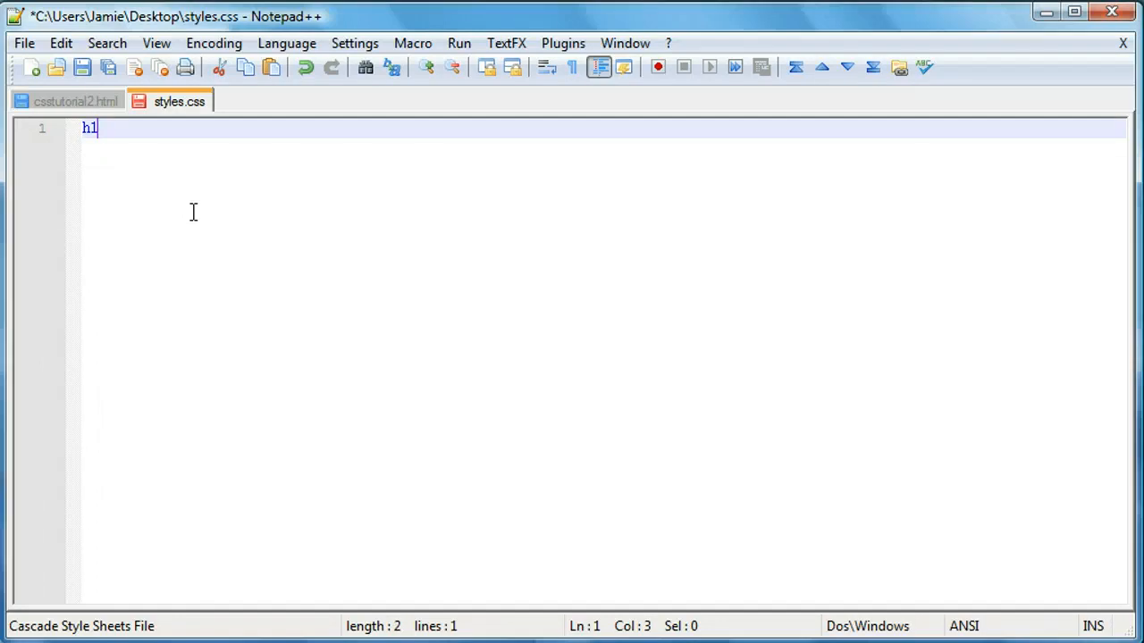
text({})
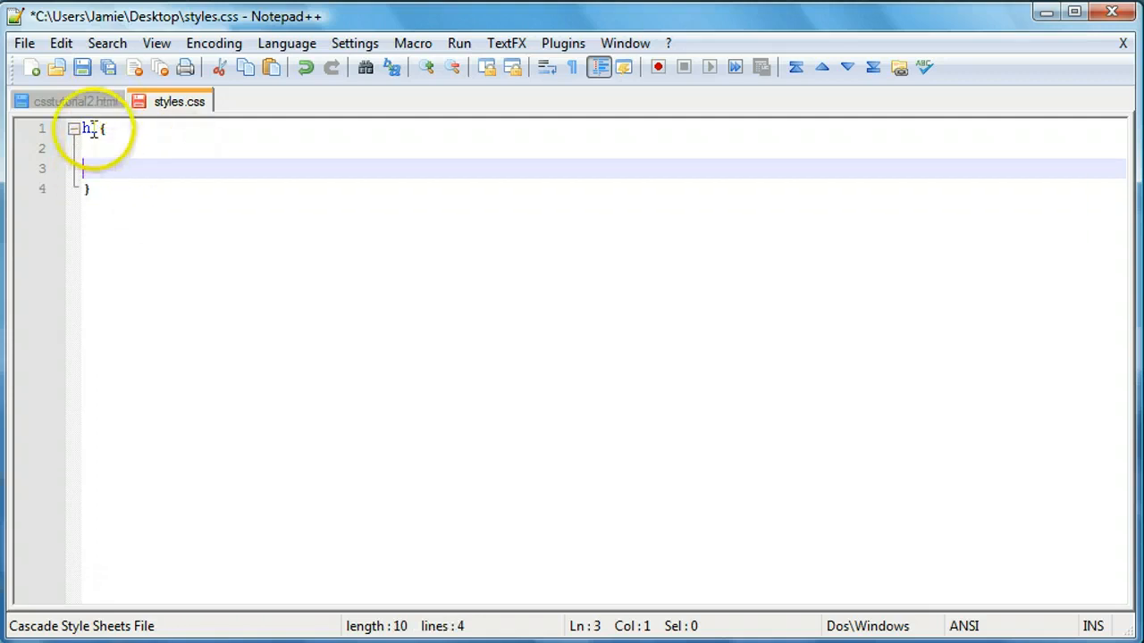
click(89, 128)
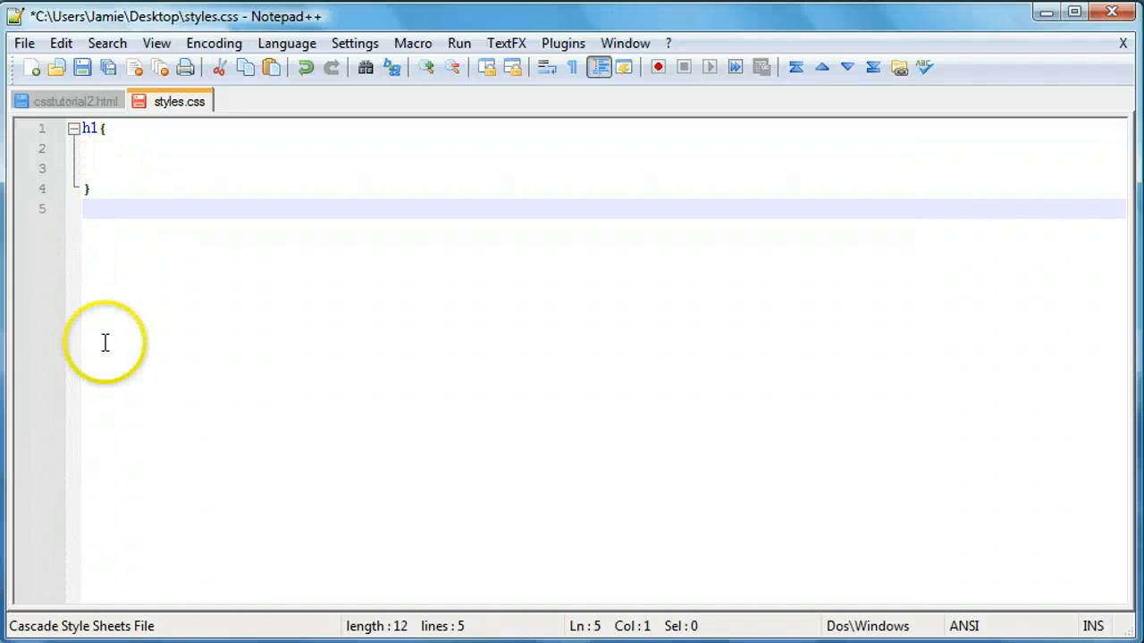
mouse_move(107, 136)
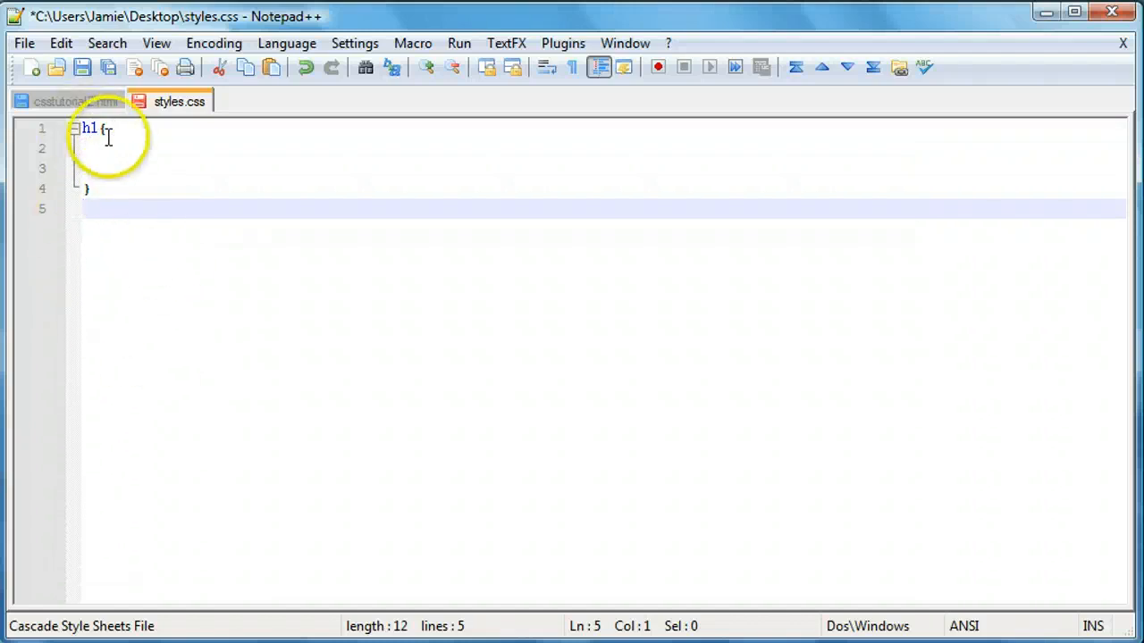
click(84, 168)
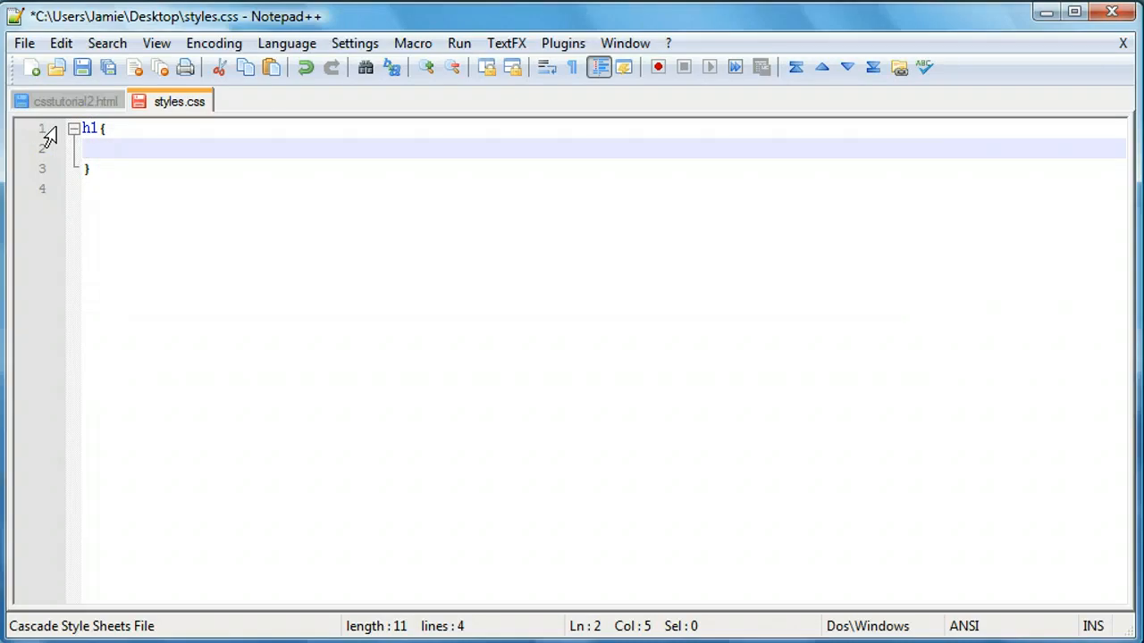
Add the declaration color: blue; inside the h1 rule.
text(color:)
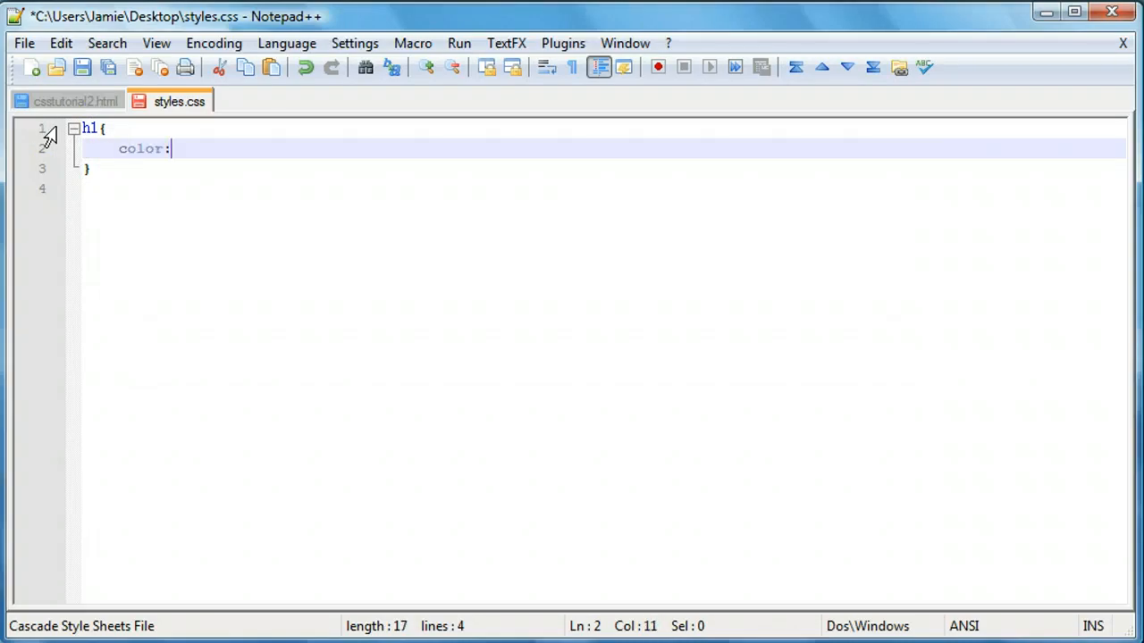
text(blue;)
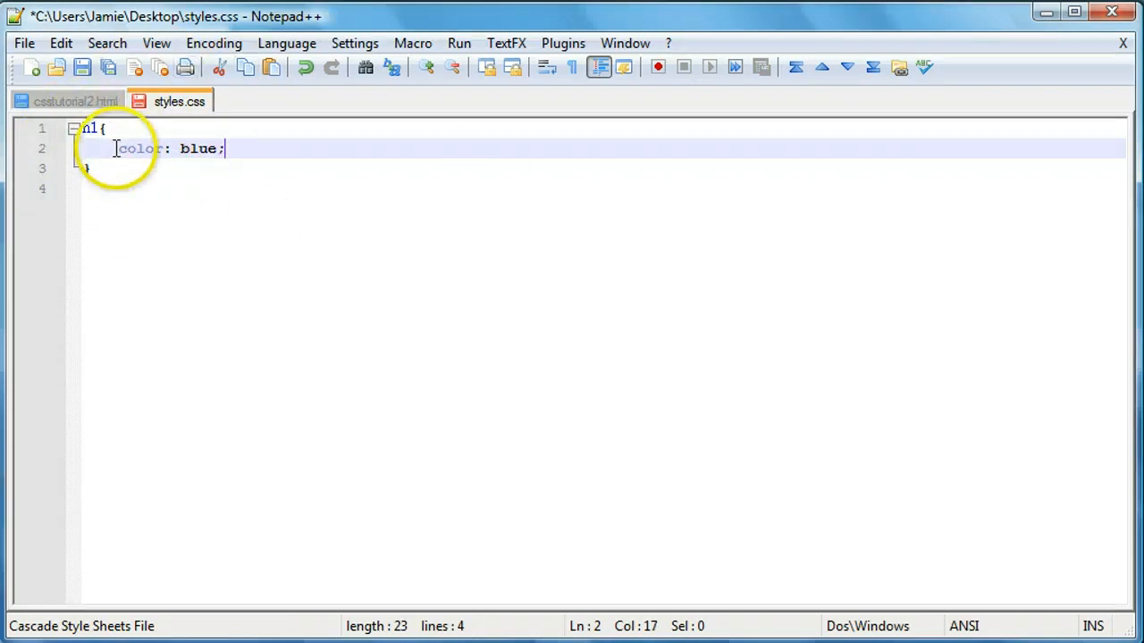
double_click(139, 149)
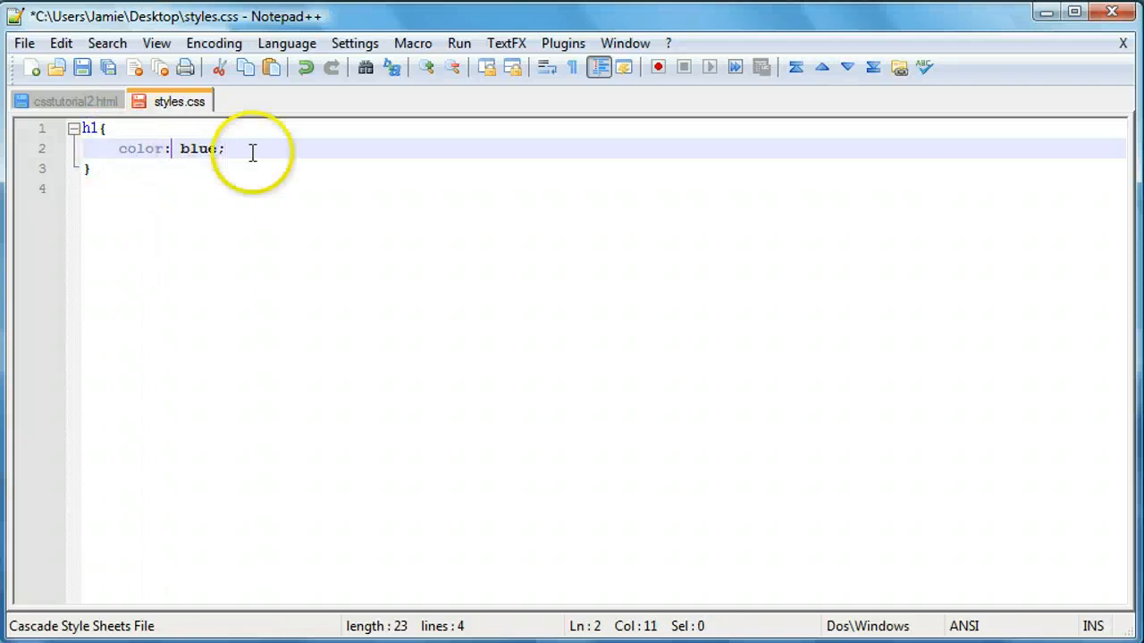
mouse_move(199, 189)
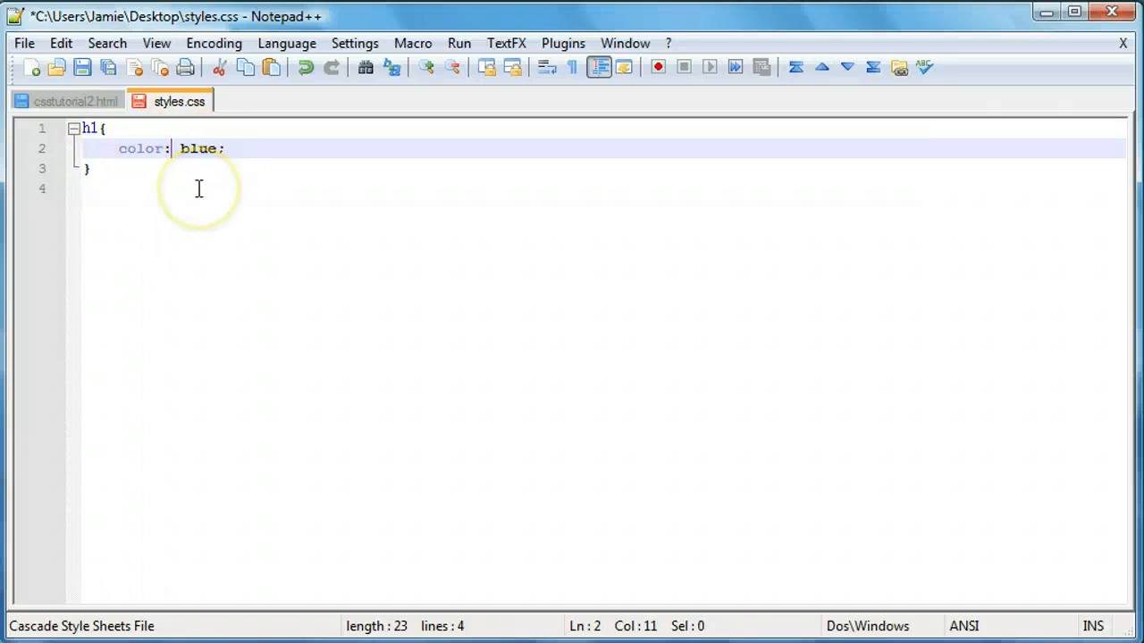
mouse_move(172, 244)
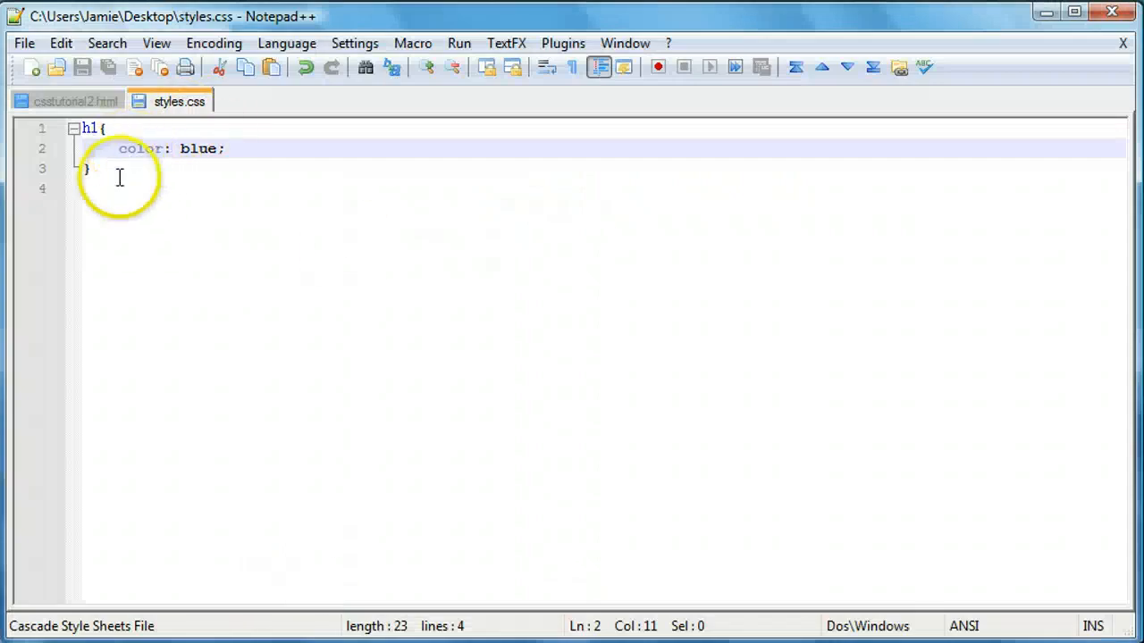
Add a p { color: red; } rule below the h1 rule in styles.css.
click(76, 101)
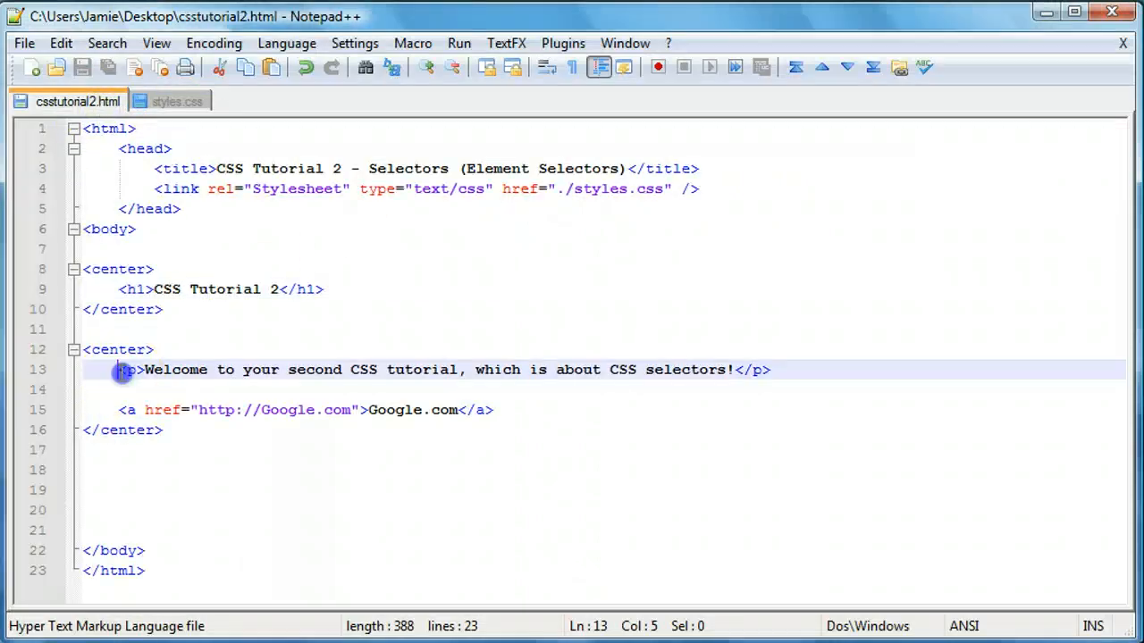
drag(121, 369, 121, 389)
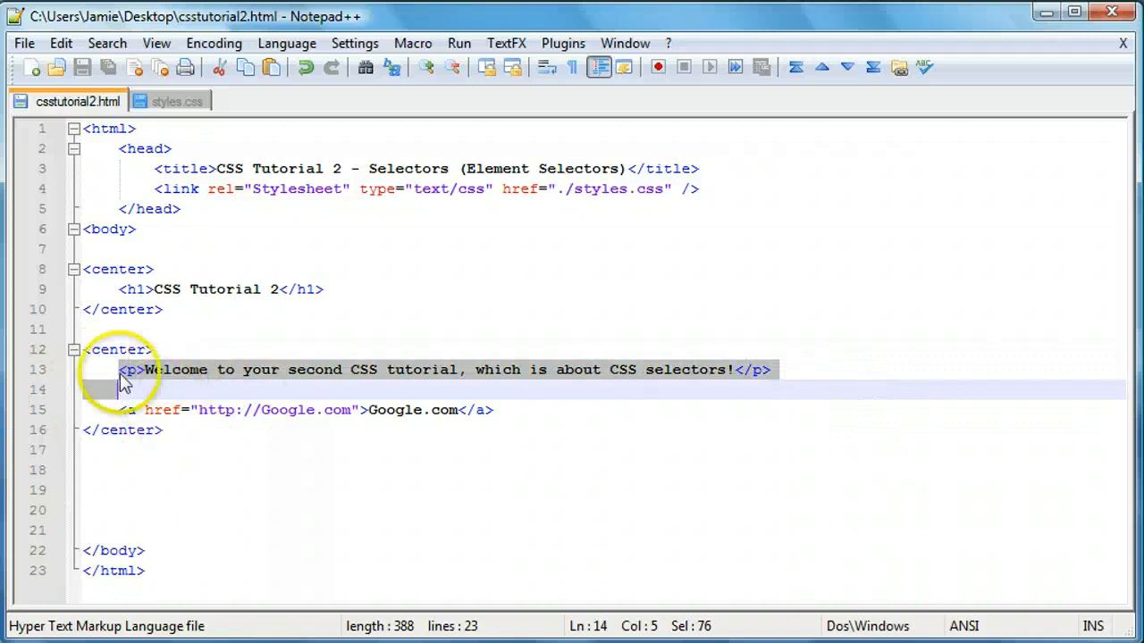
click(176, 101)
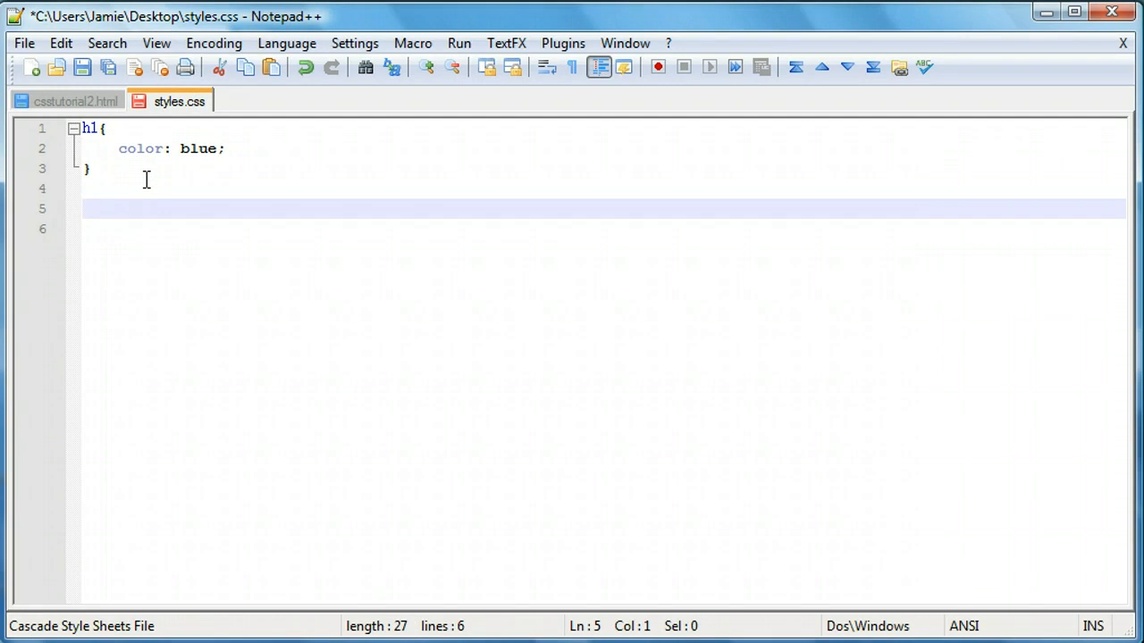
text(p)
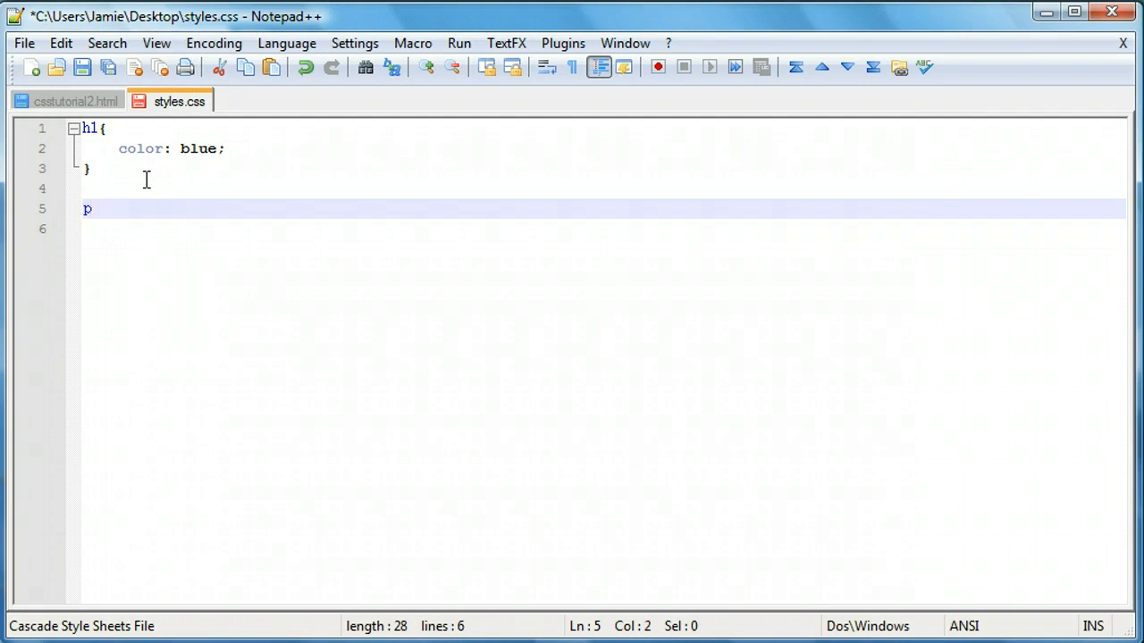
text({})
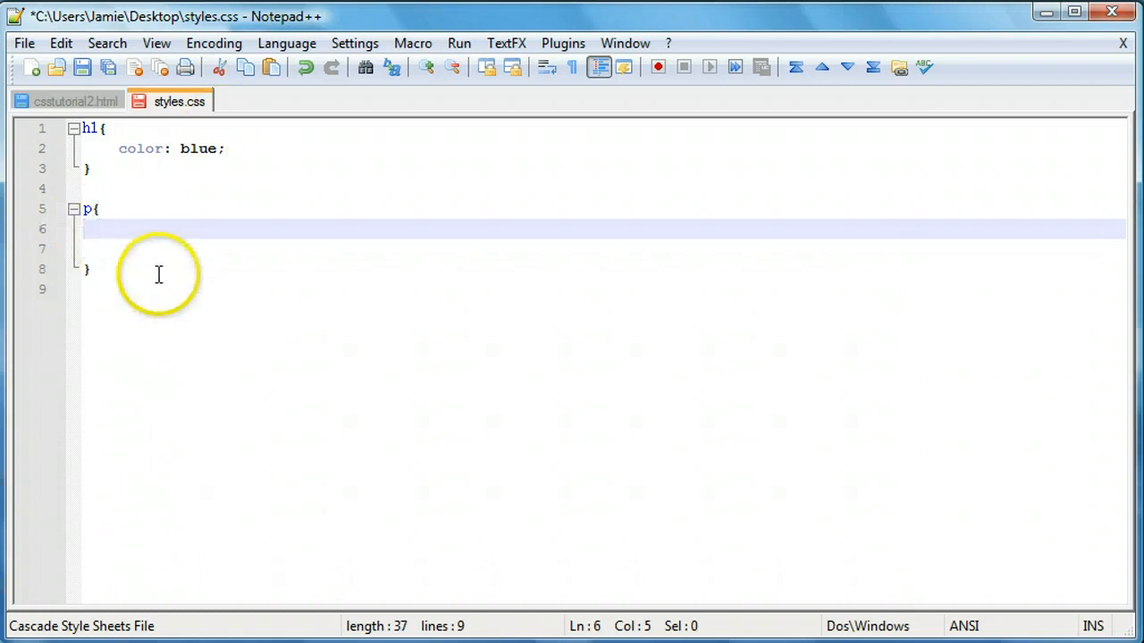
text(color:)
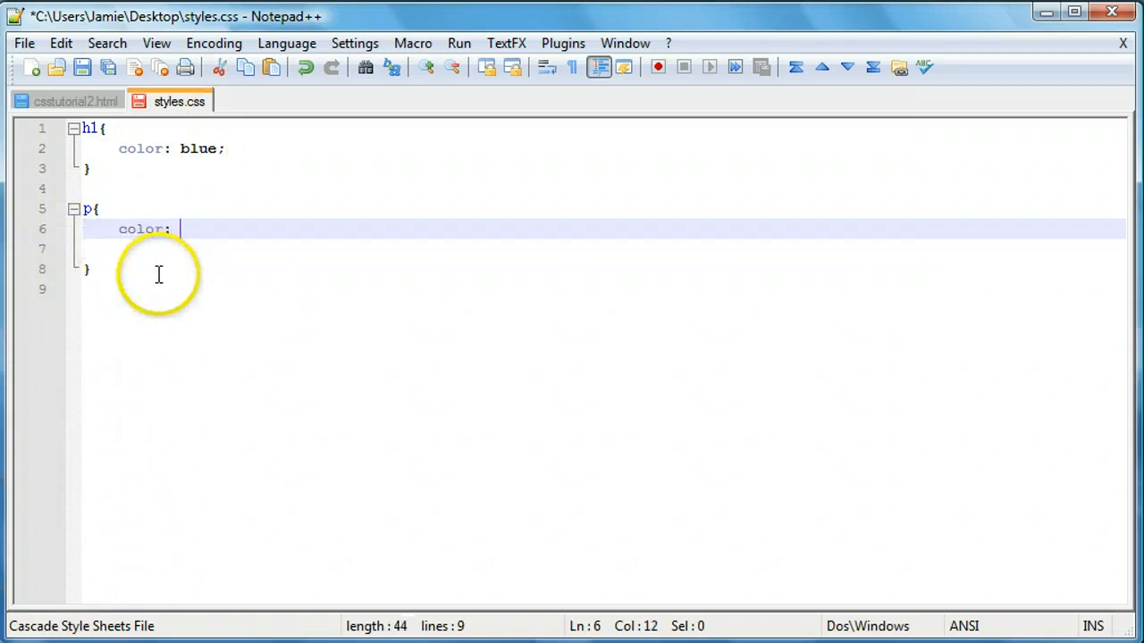
text(red;)
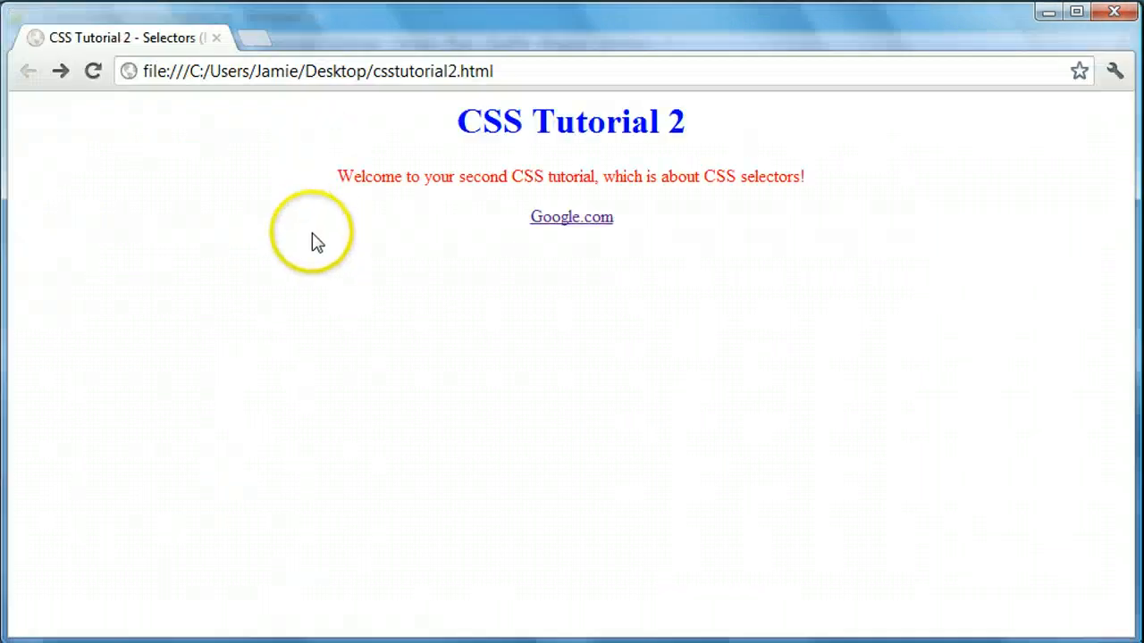
mouse_move(281, 176)
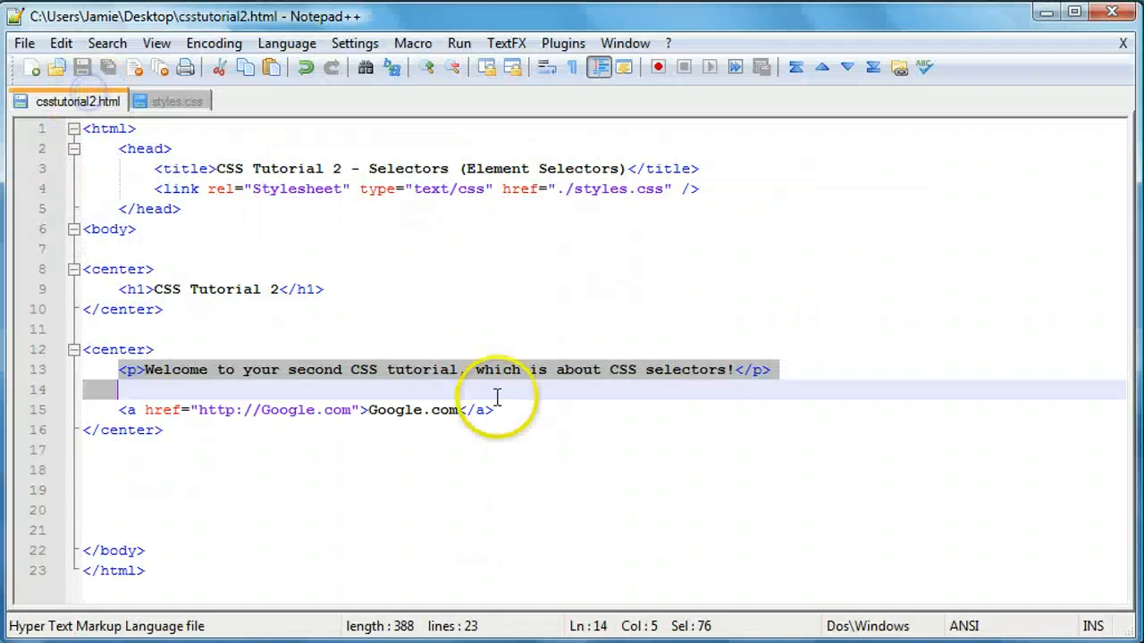
Add a second paragraph, 'We're learning CSS!', below the welcome paragraph in csstutorial2.html.
key(Enter)
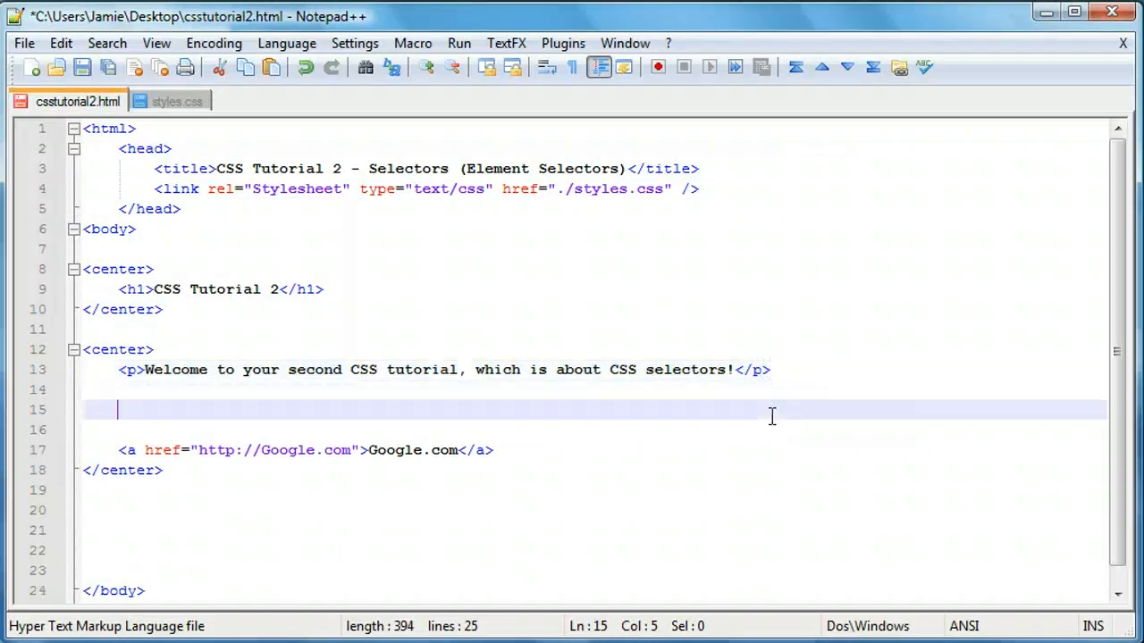
text(<p></)
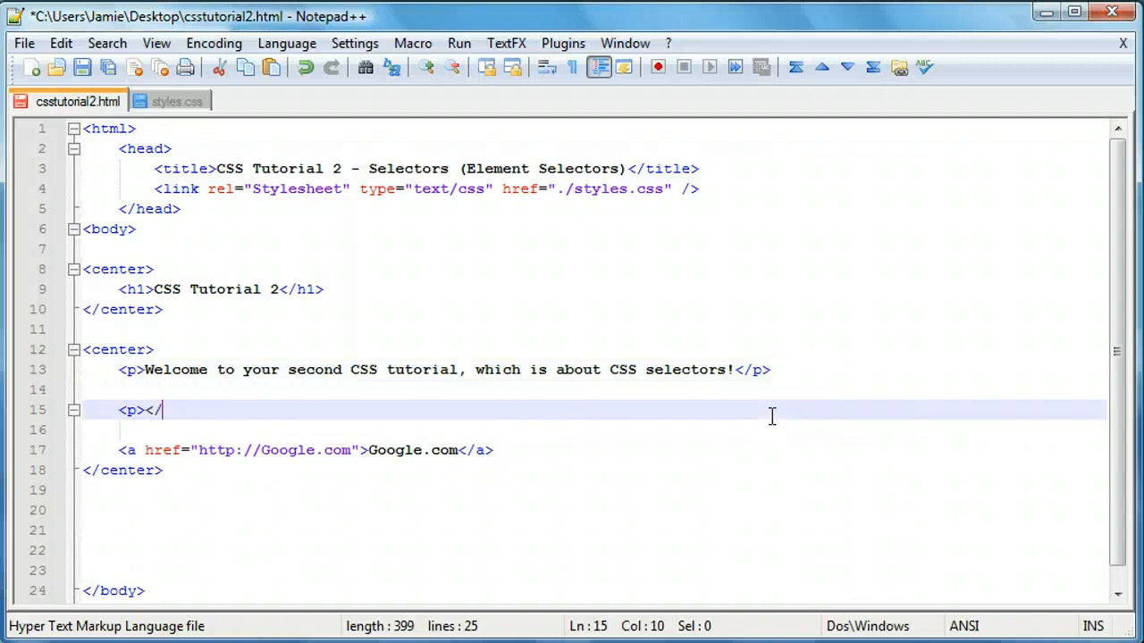
text(p>)
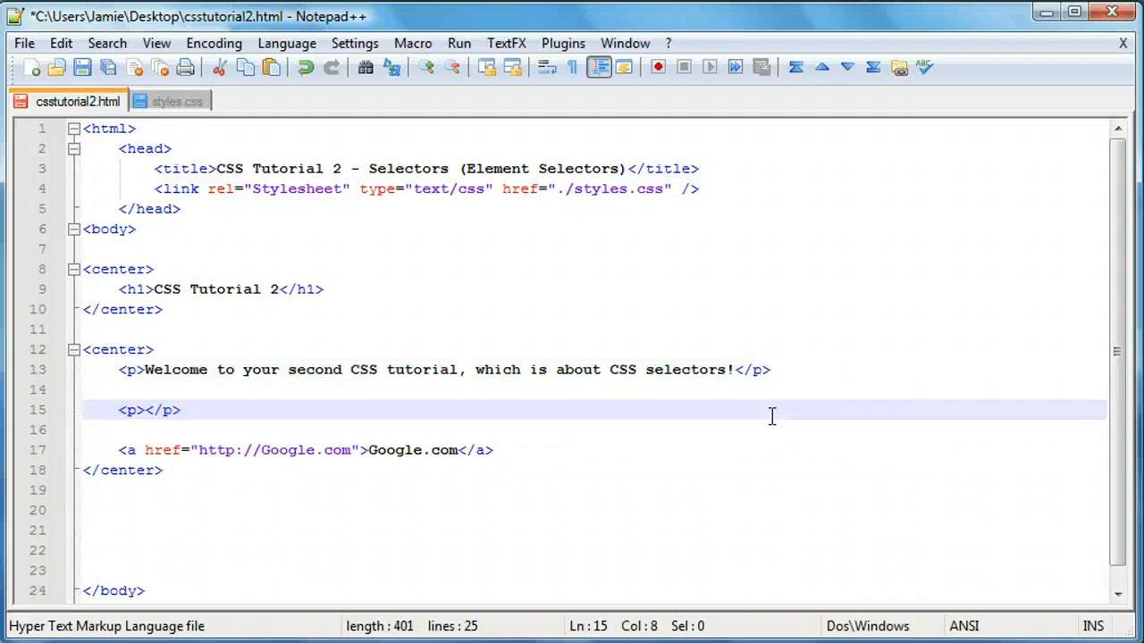
text(We're learning CSS)
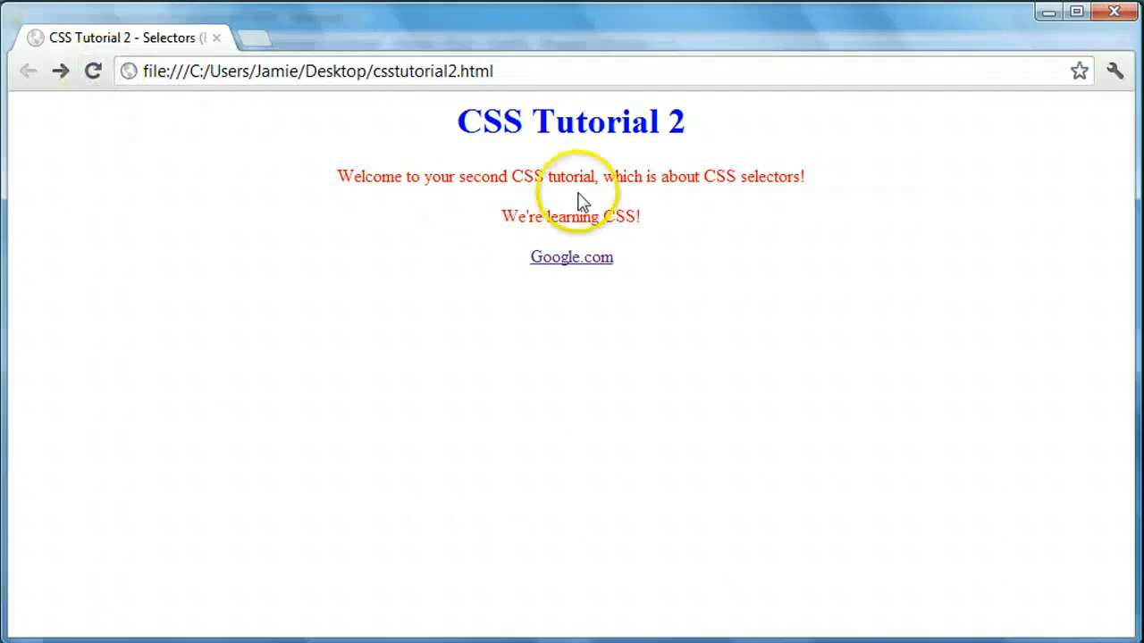
mouse_move(579, 201)
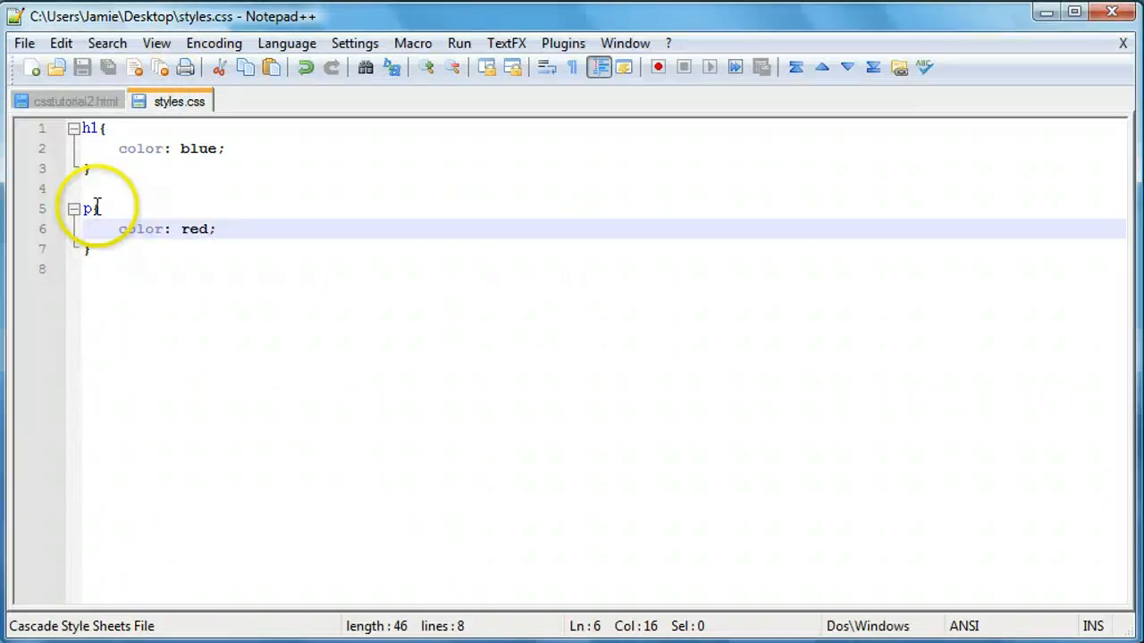
click(76, 101)
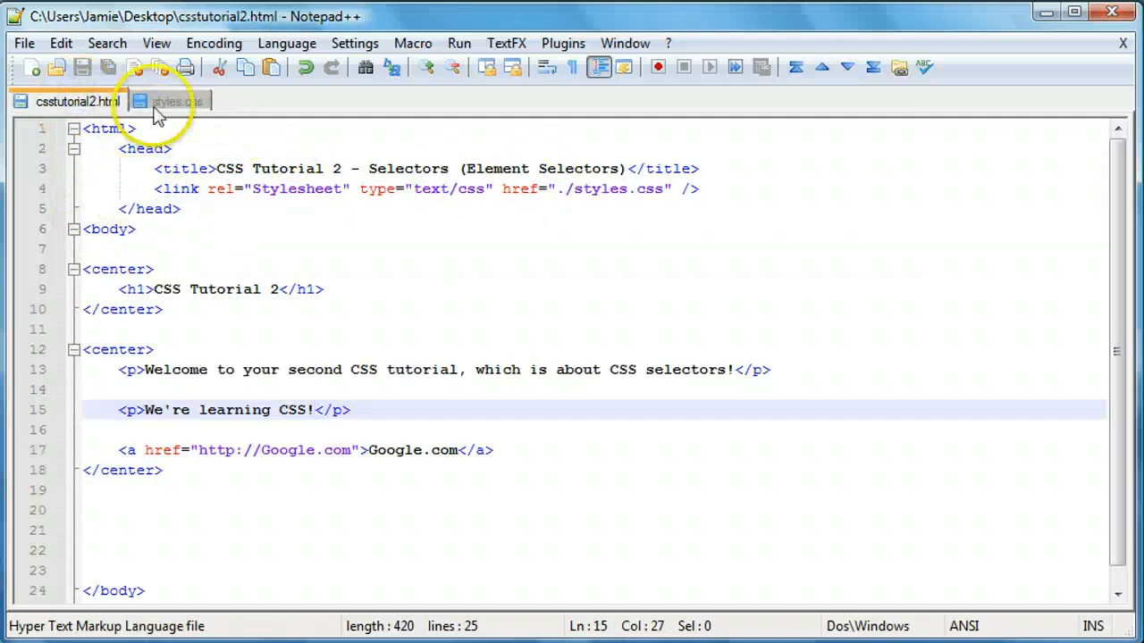
click(174, 101)
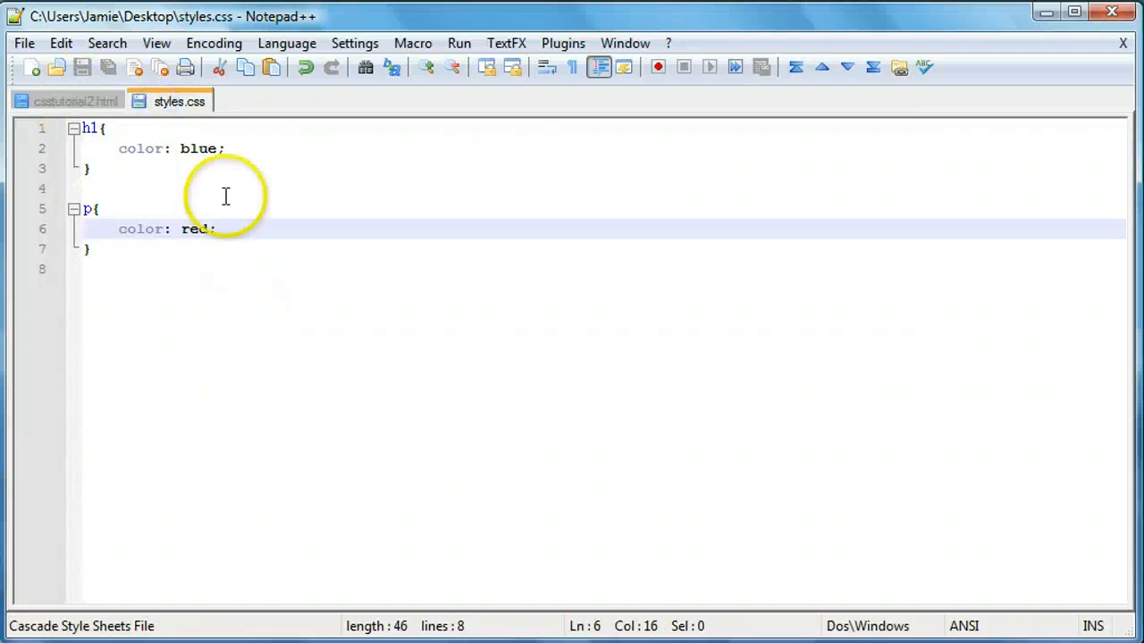
mouse_move(208, 404)
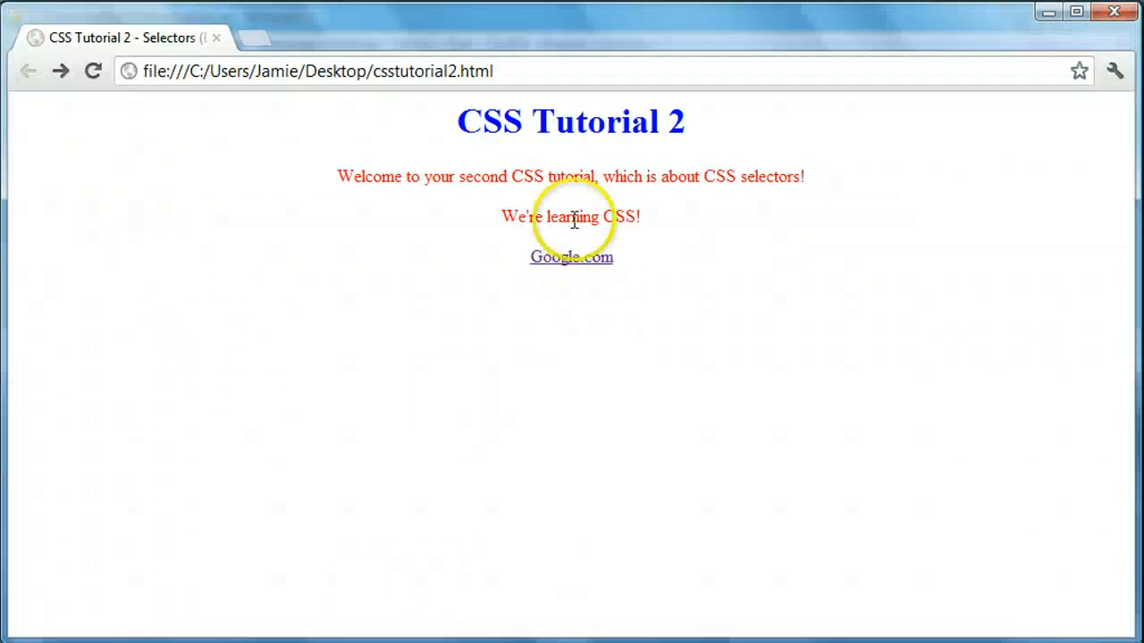
mouse_move(457, 295)
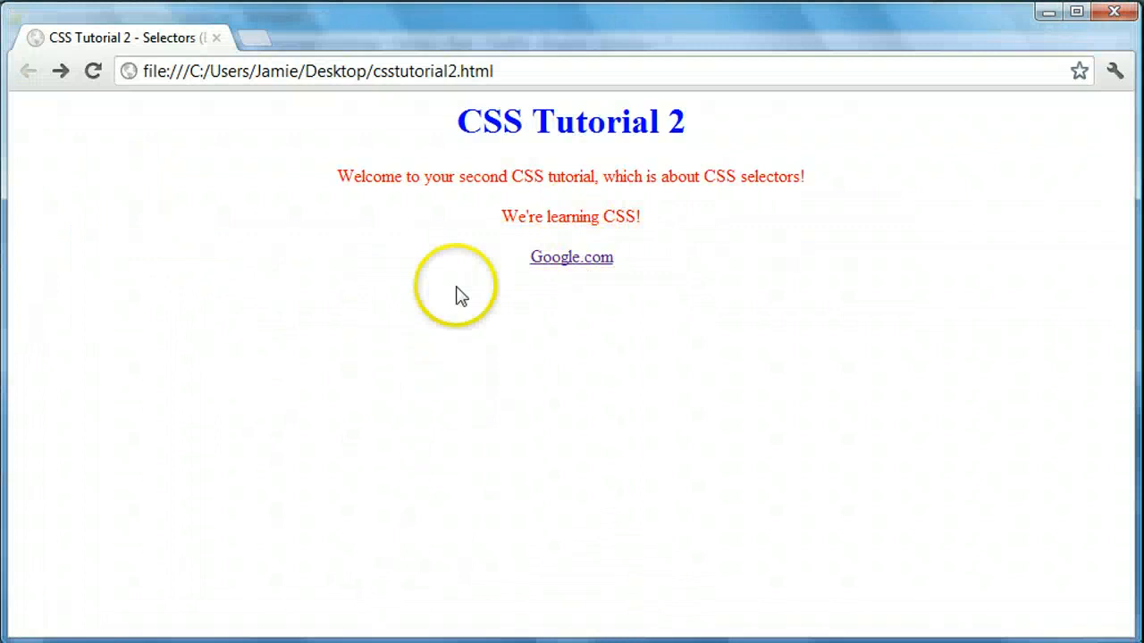
mouse_move(802, 182)
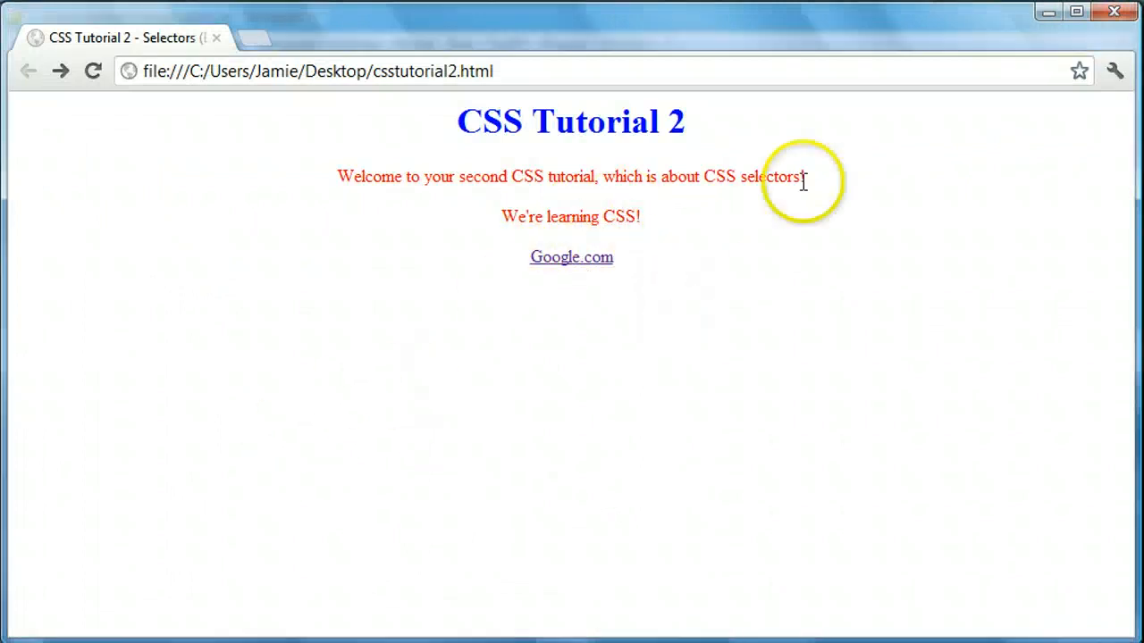
mouse_move(631, 301)
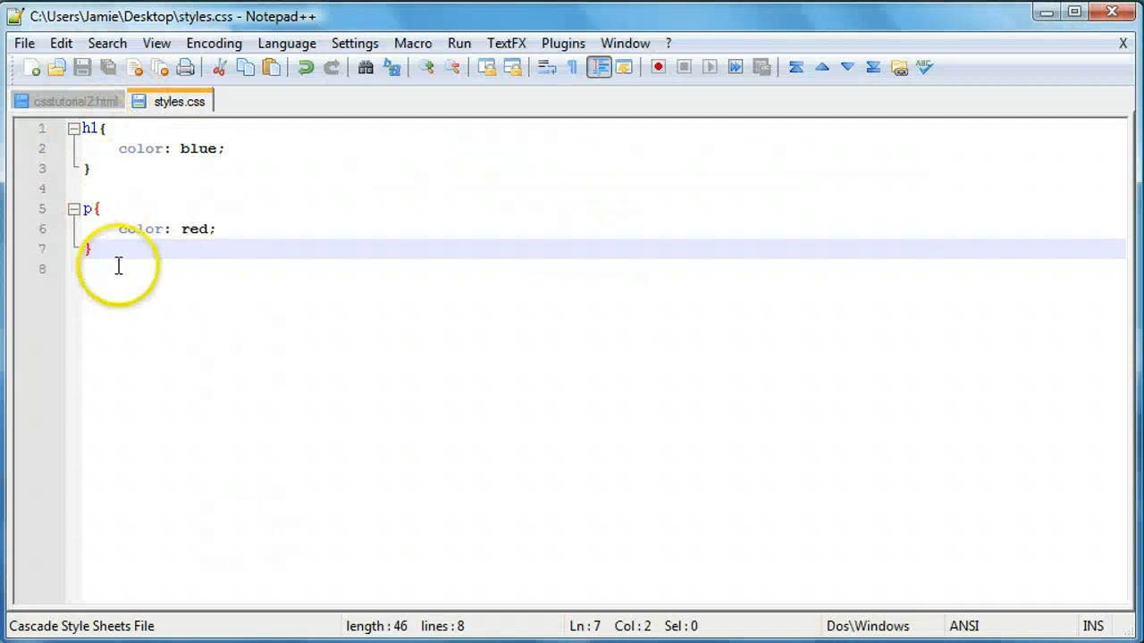
Start an a { } rule below the p rule and delete the stray 'asdf' text.
text(a)
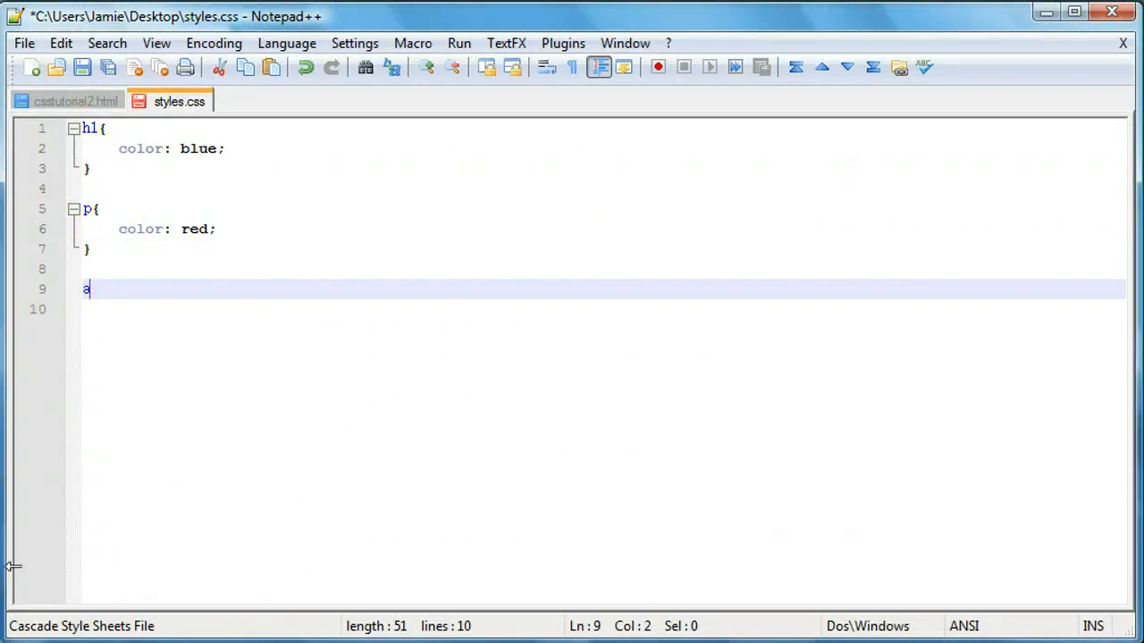
text({})
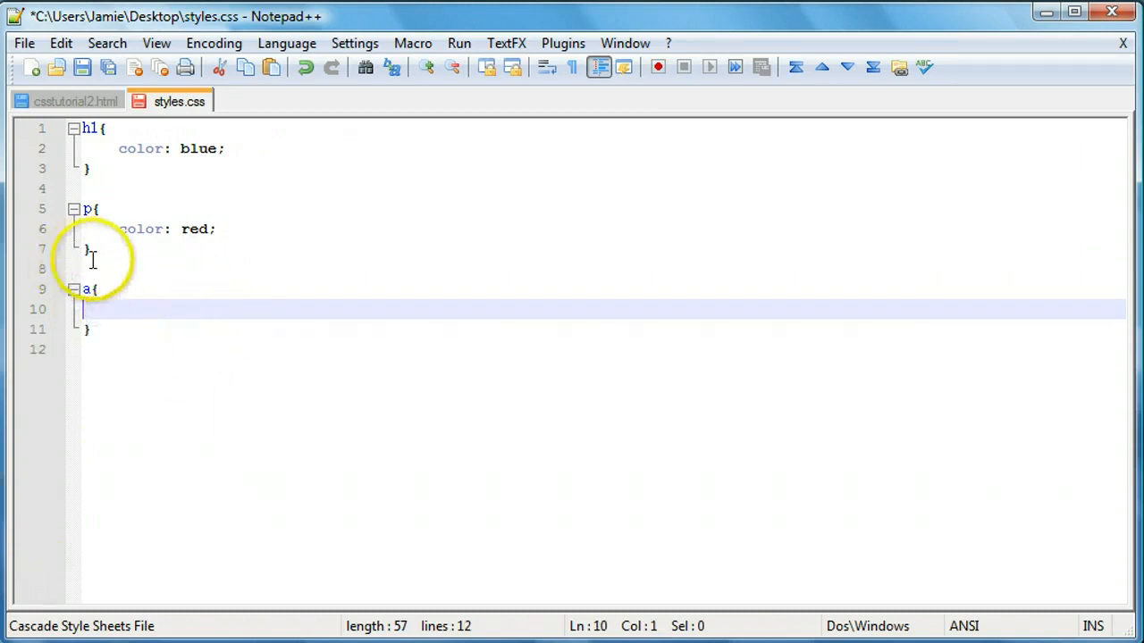
text(asdf)
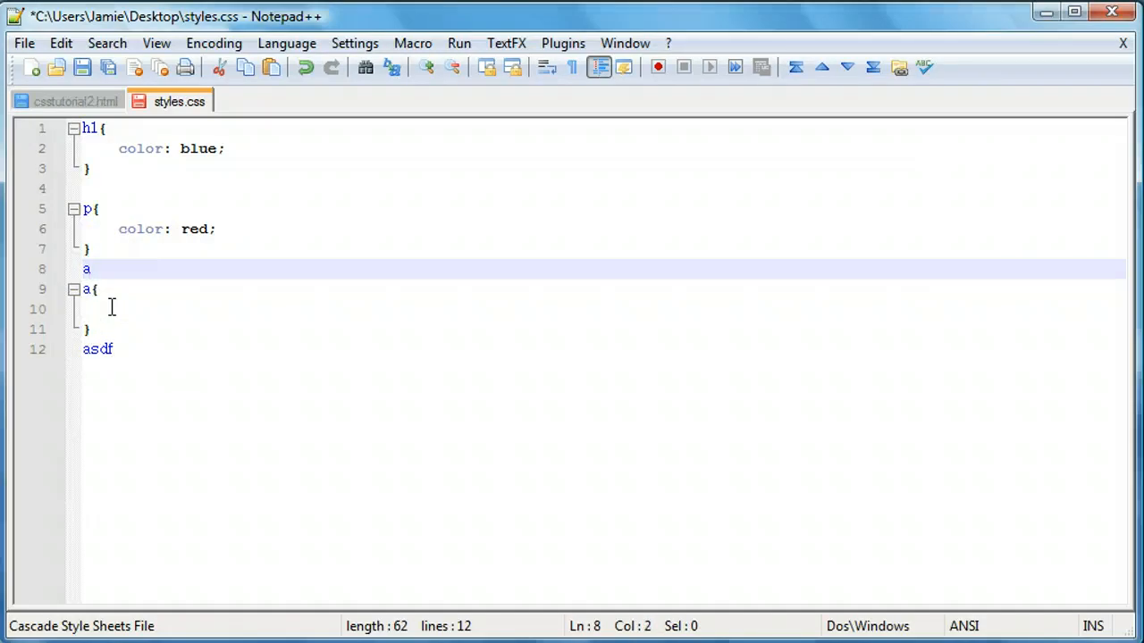
key(Backspace)
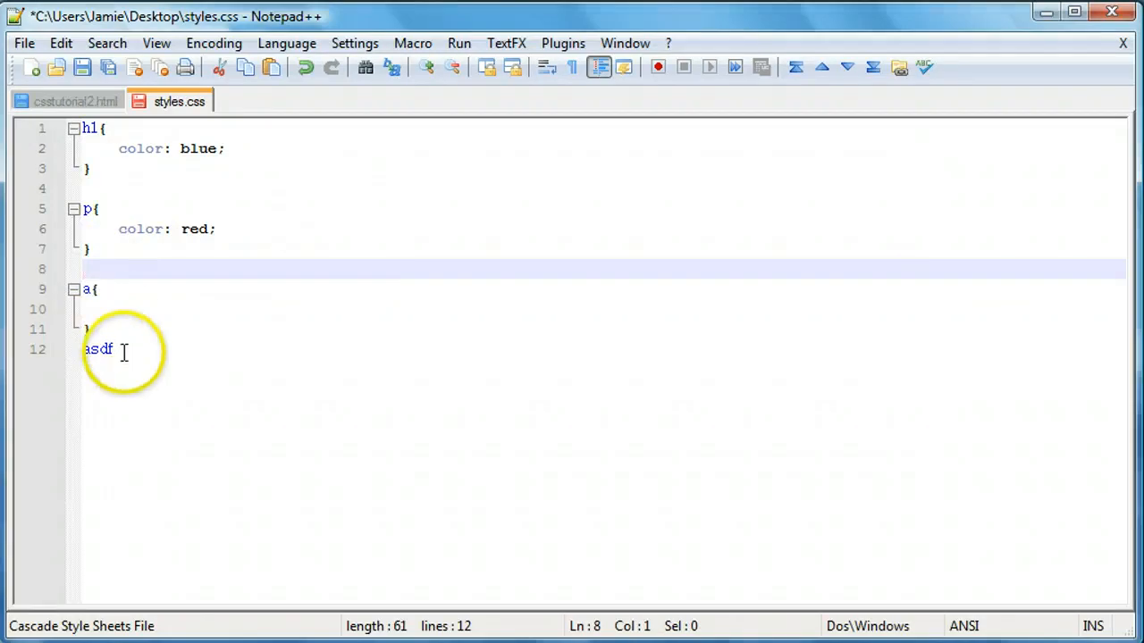
double_click(97, 350)
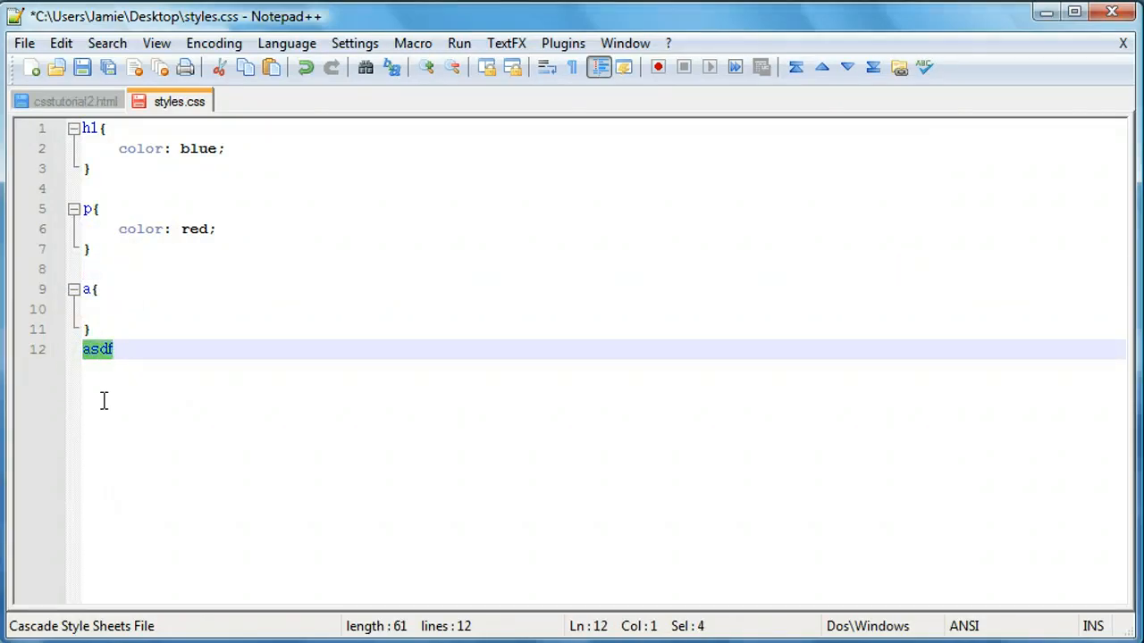
key(Delete)
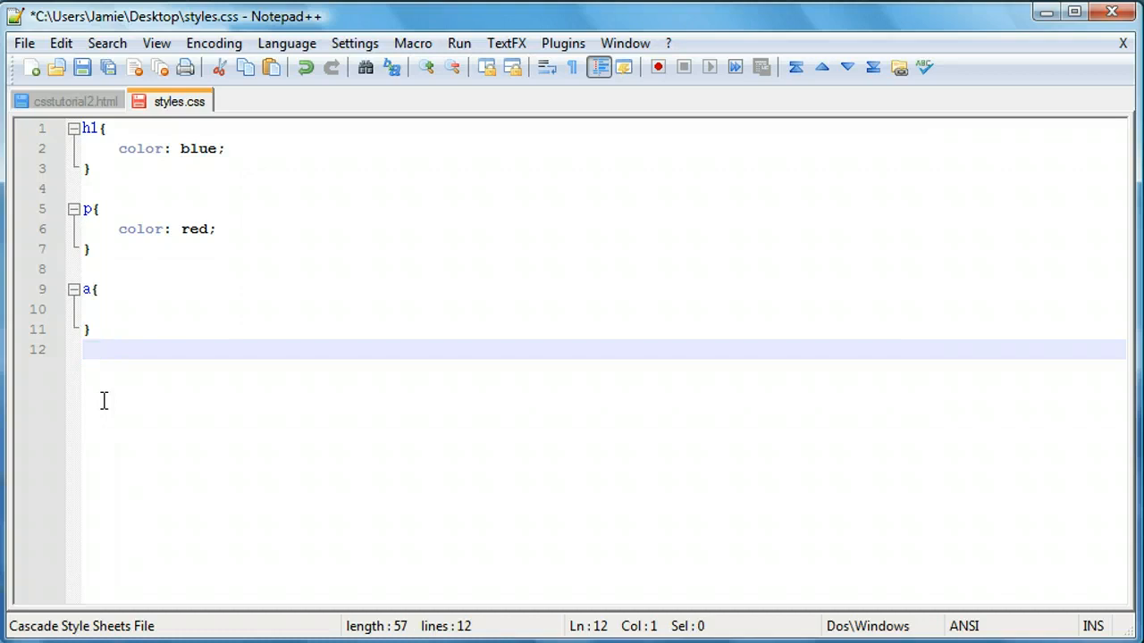
Inside the a rule, add the declaration color: black;.
text(a)
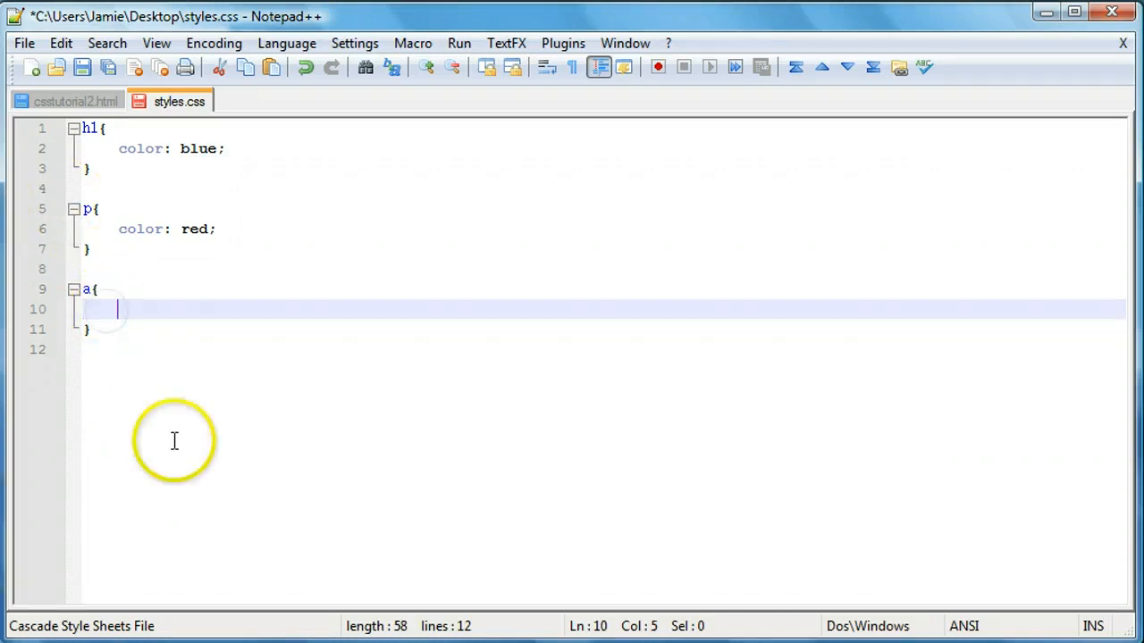
text(colo)
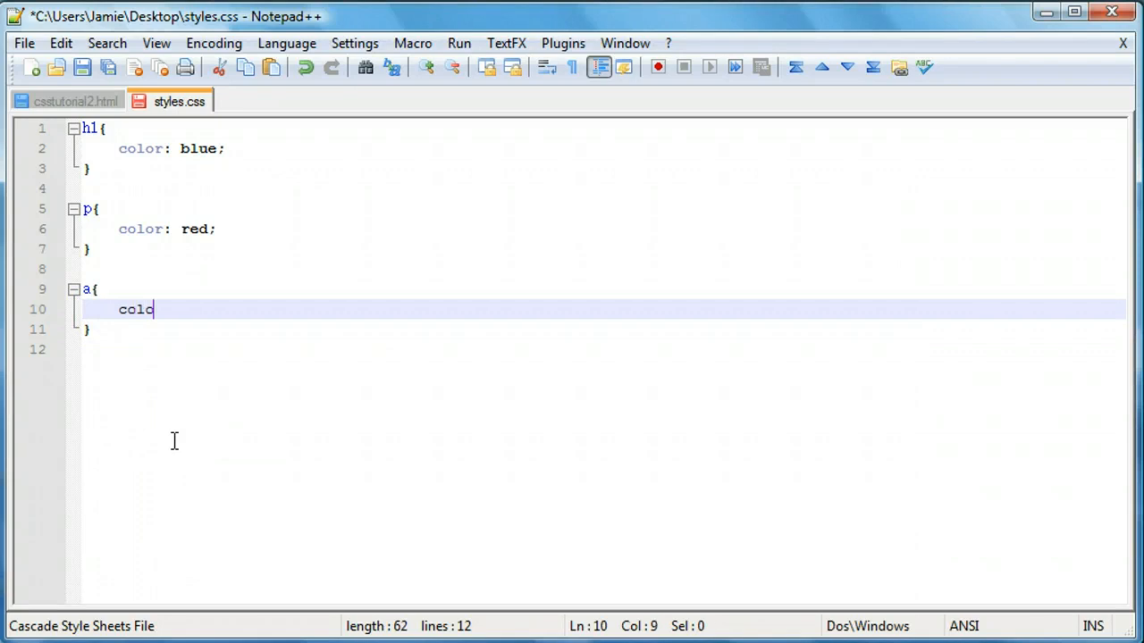
text(r: black)
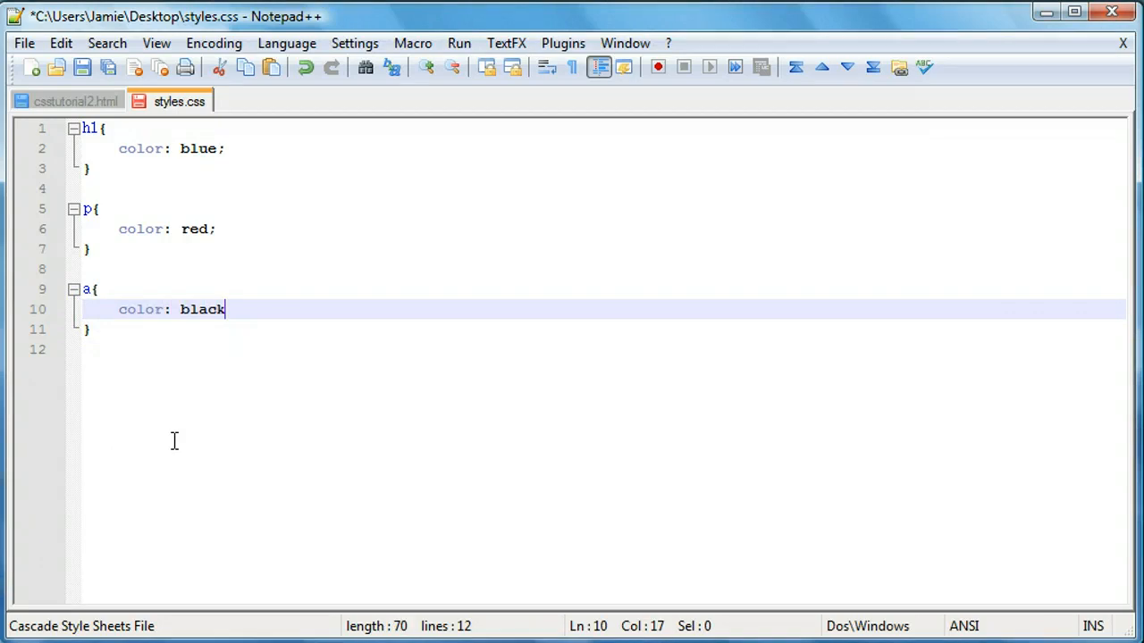
text(;)
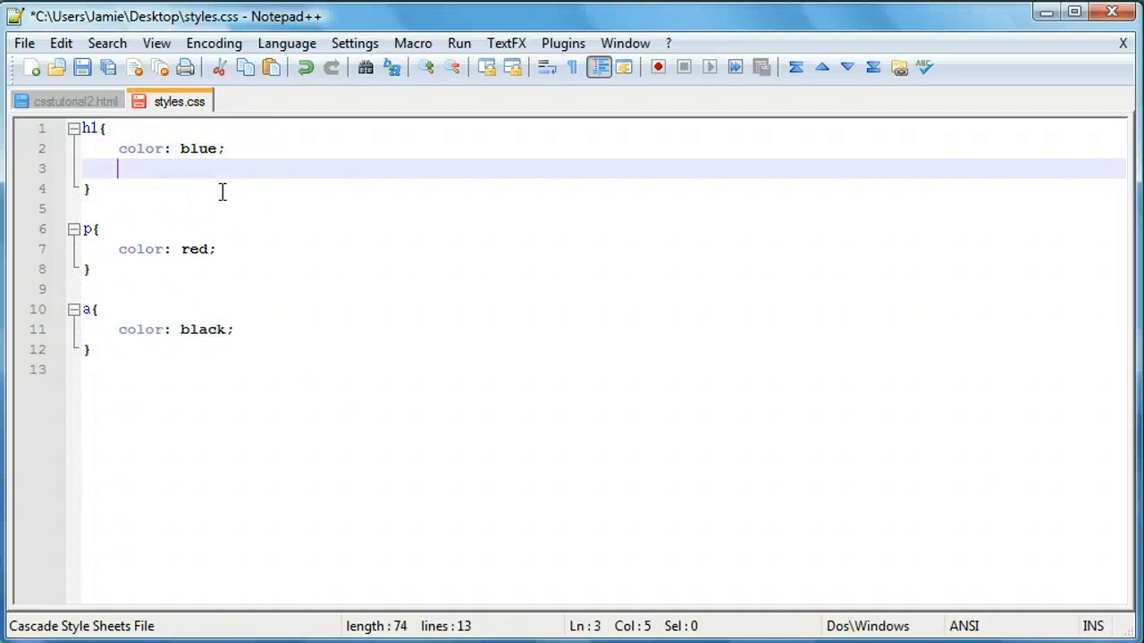
text(te)
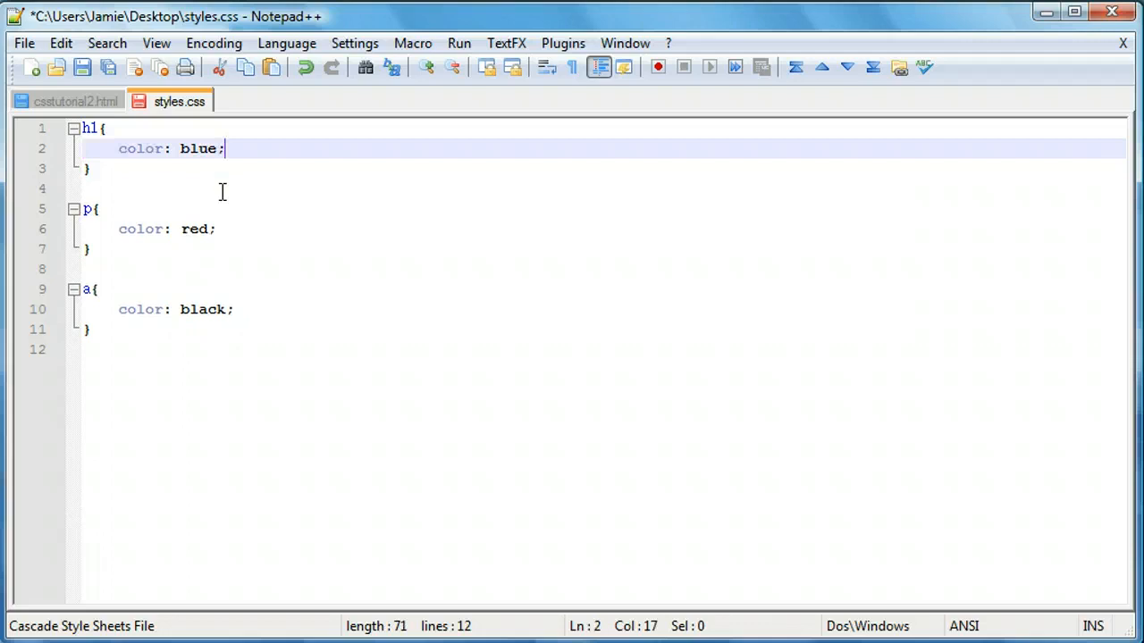
mouse_move(152, 281)
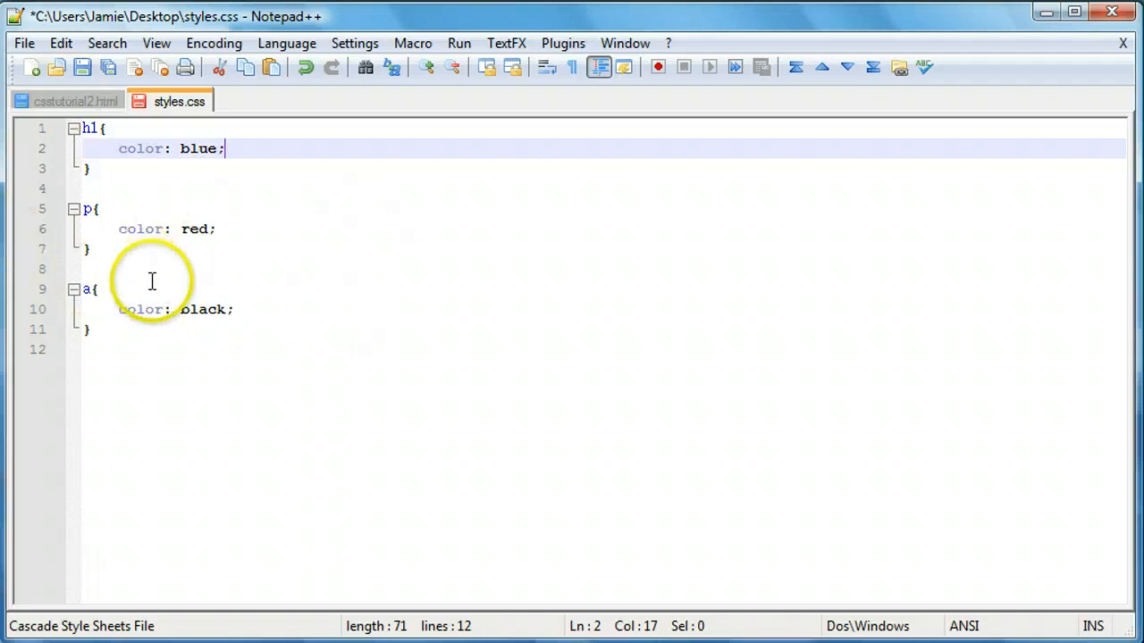
click(88, 128)
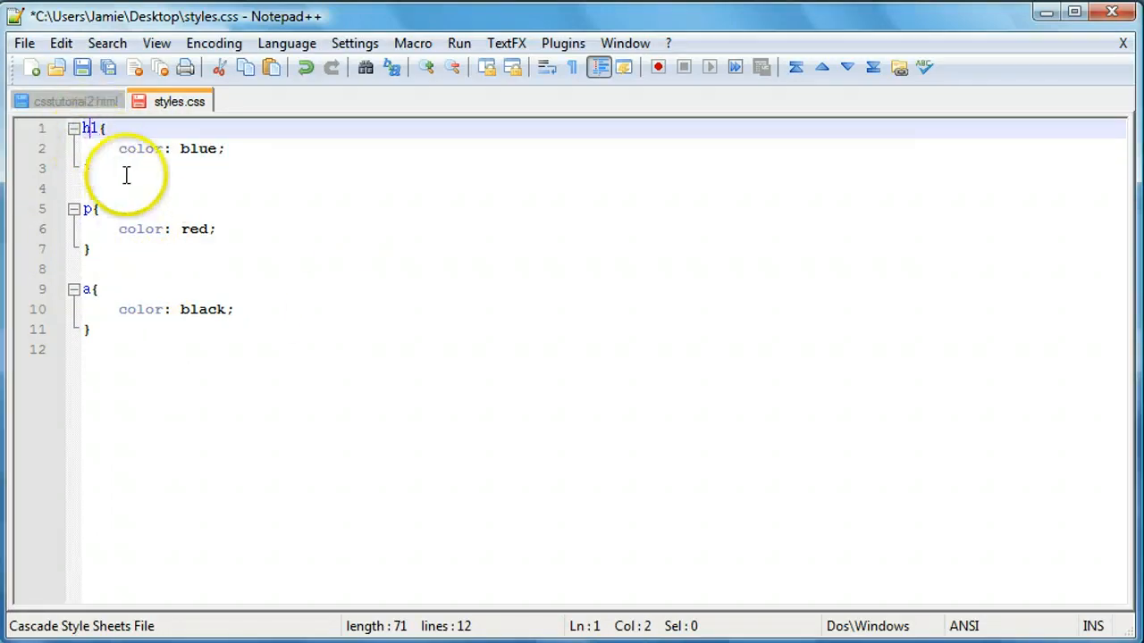
click(129, 148)
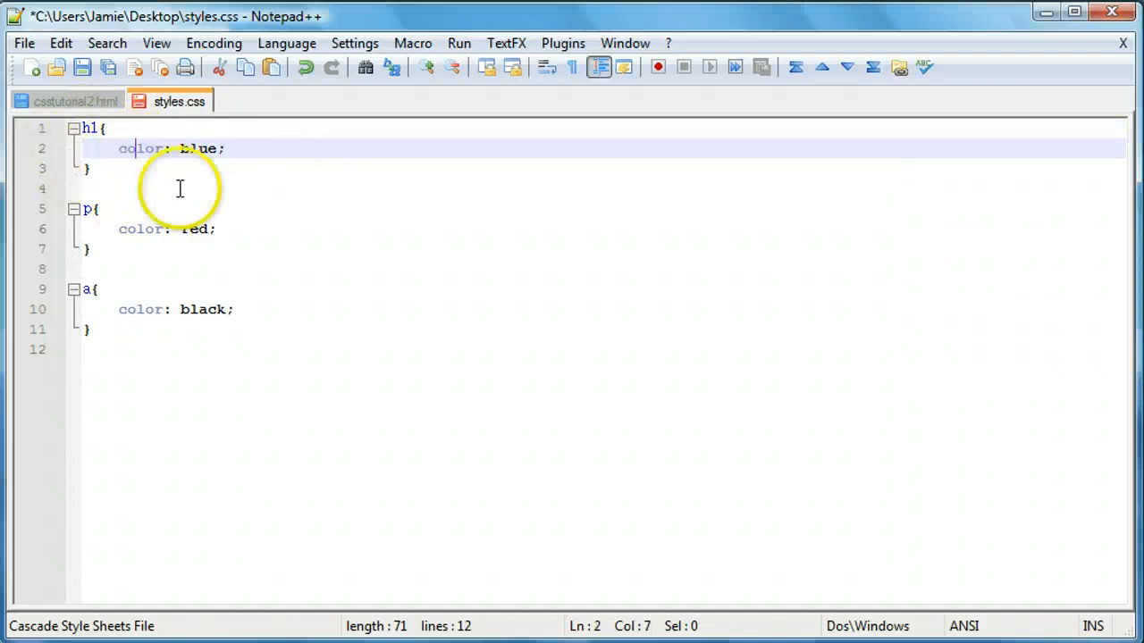
mouse_move(197, 269)
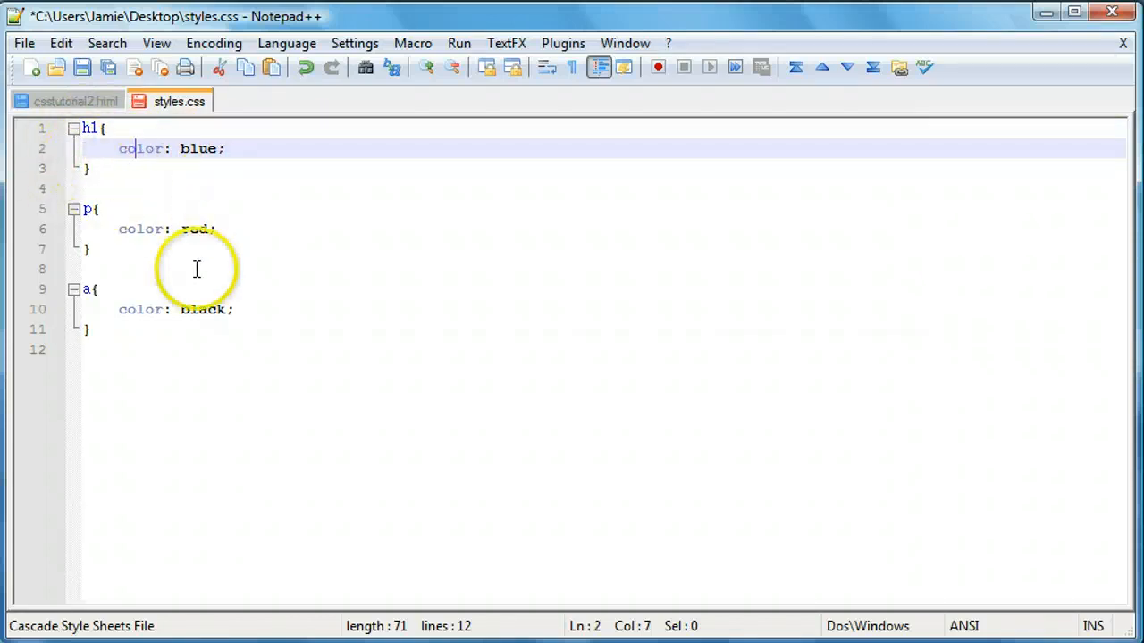
click(234, 309)
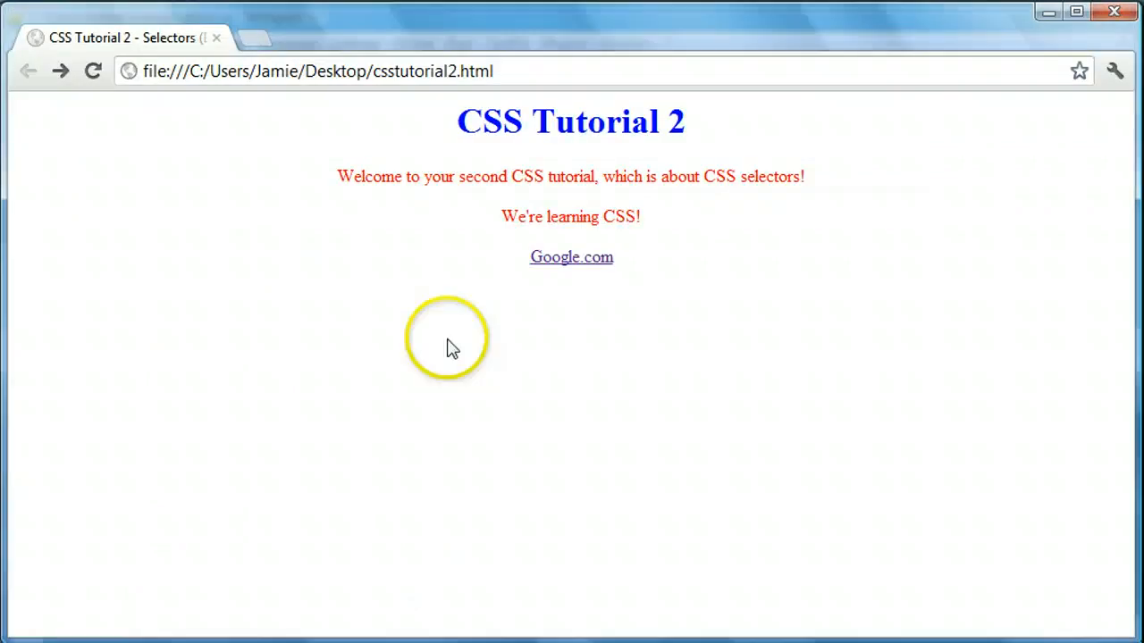
mouse_move(696, 264)
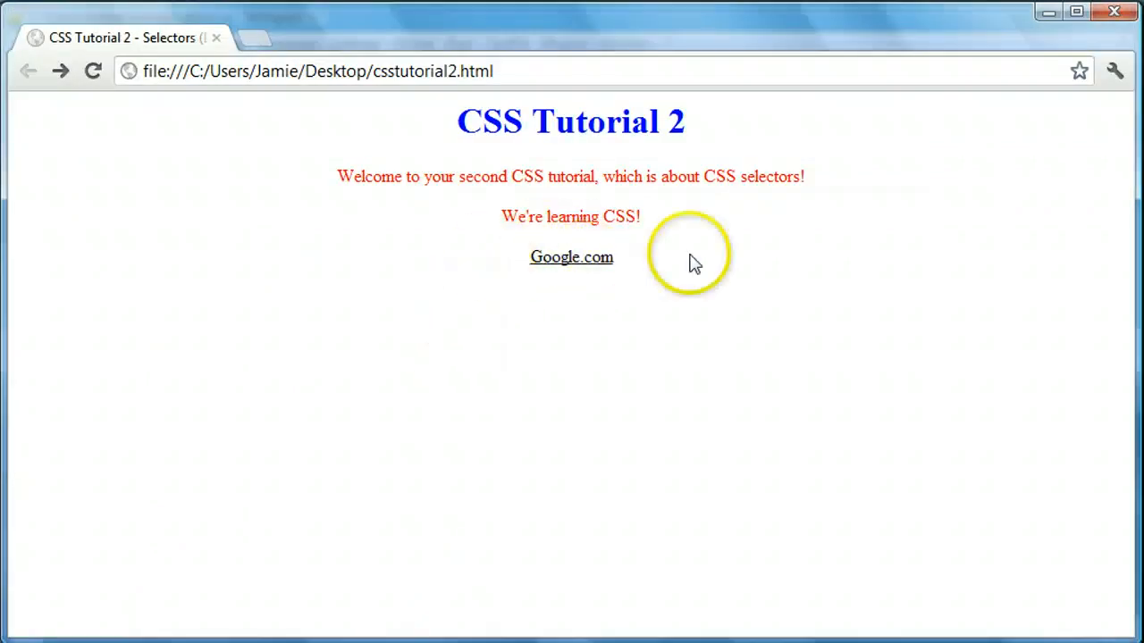
mouse_move(459, 444)
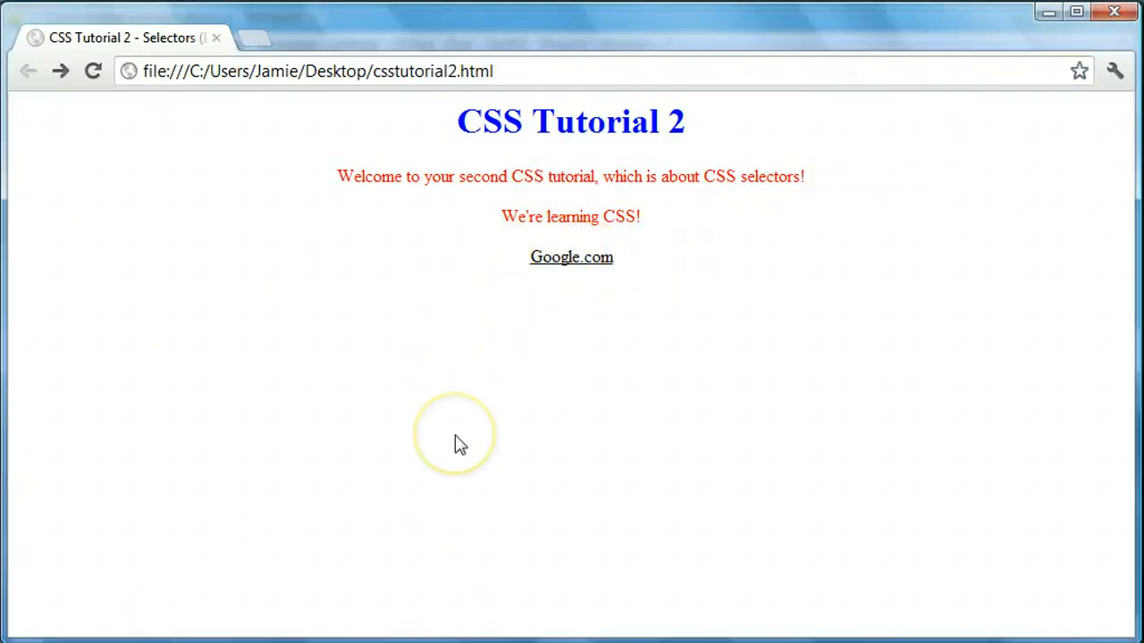
mouse_move(525, 364)
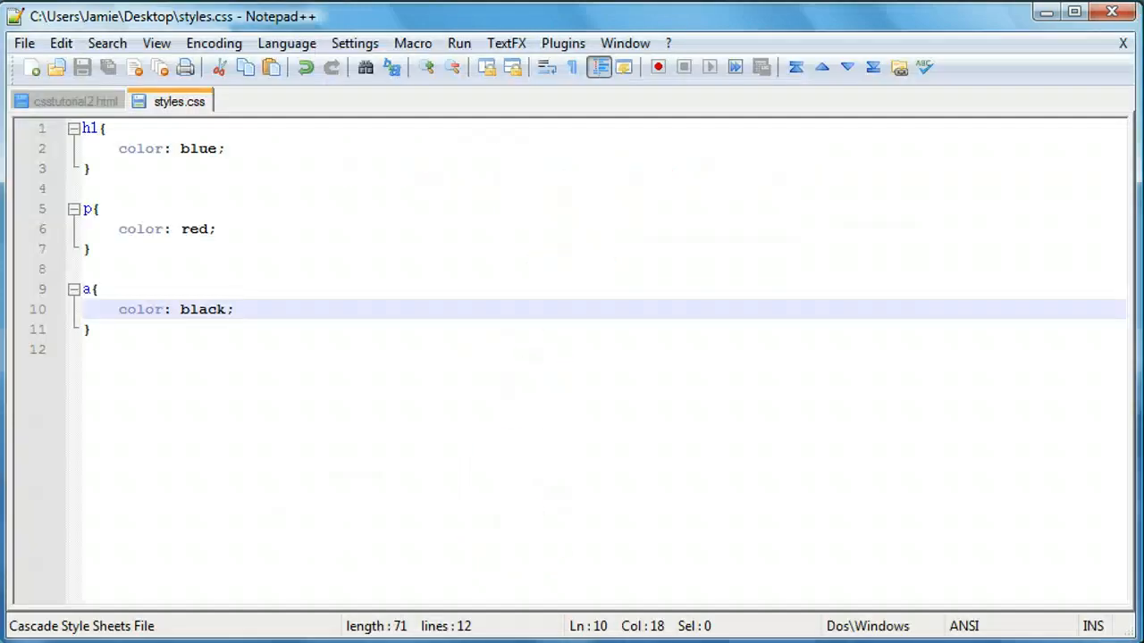
Add text-decoration: none; on a new line in the a rule.
key(Return)
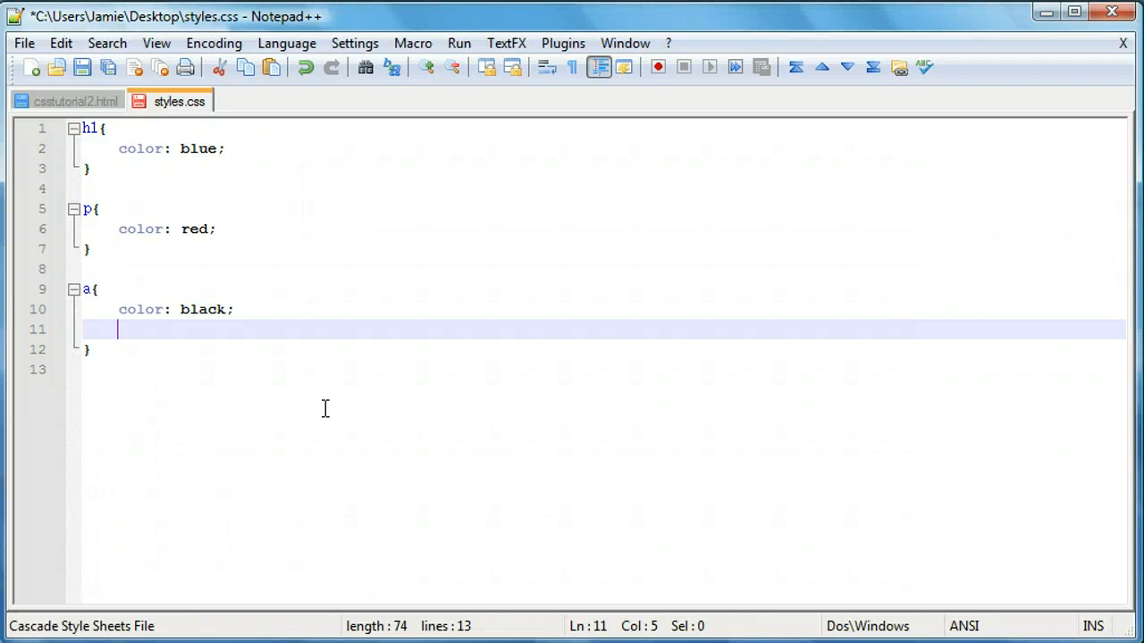
text(text-d)
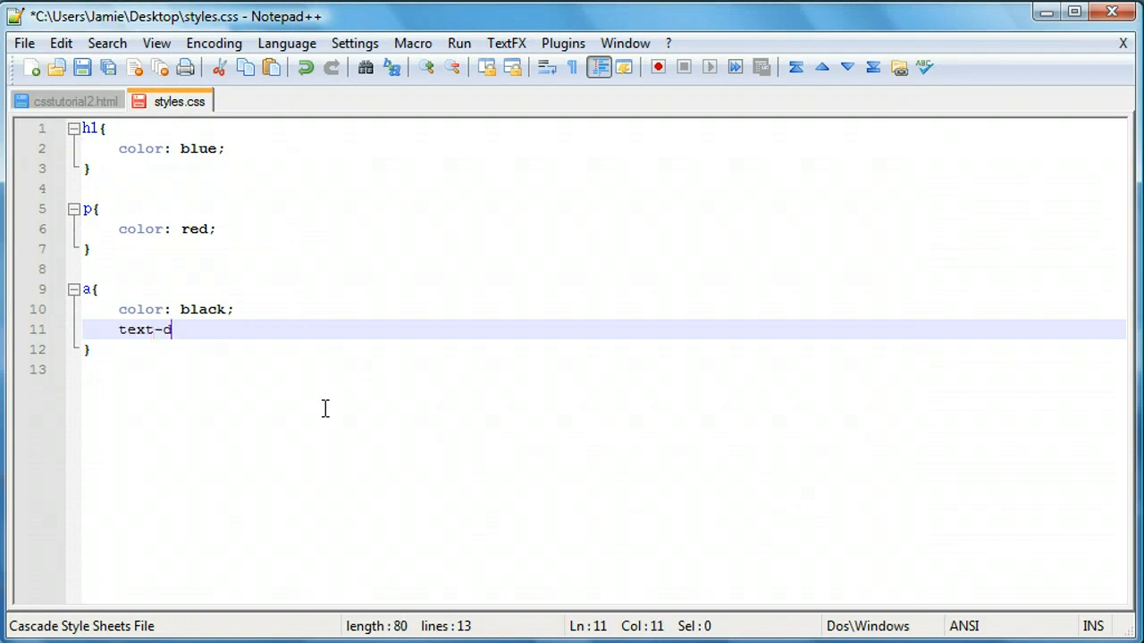
text(ecoration)
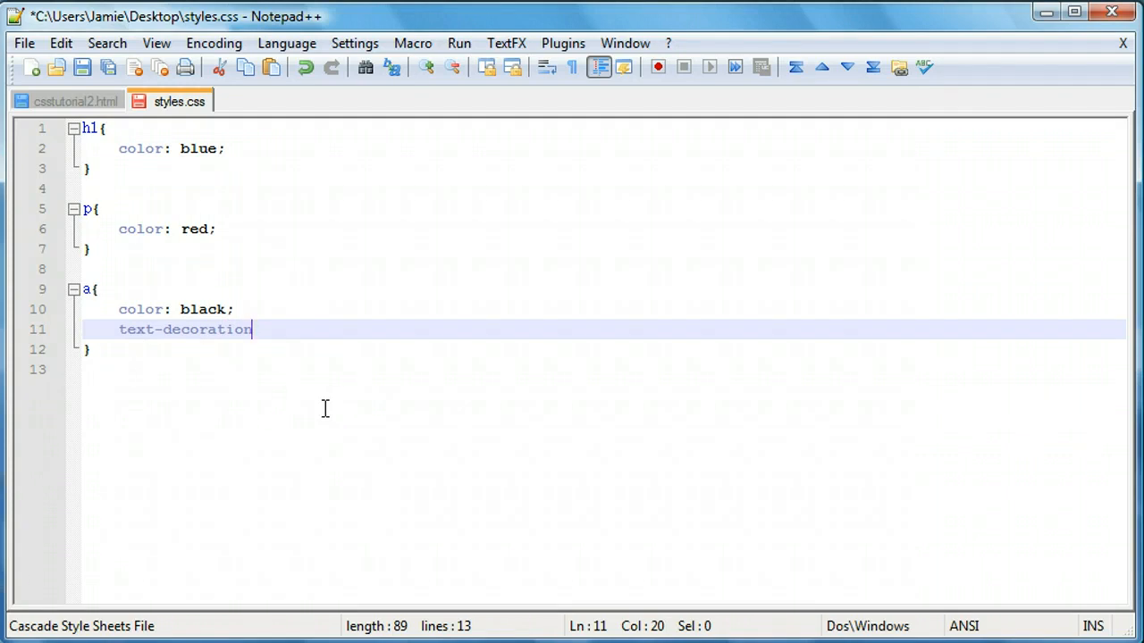
key(backspace)
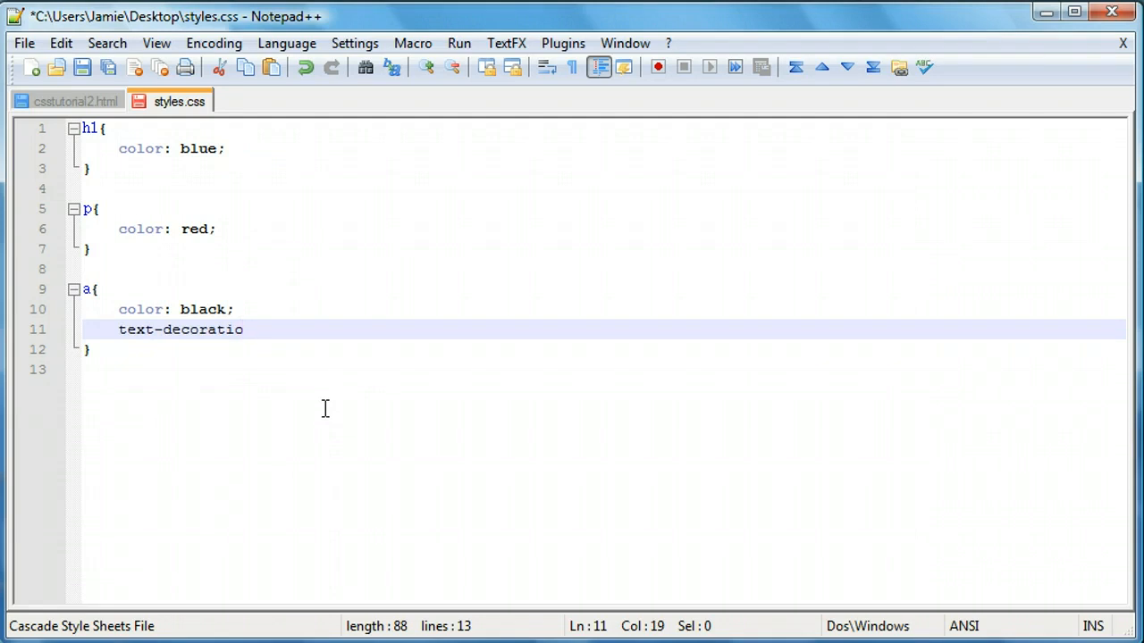
text(n)
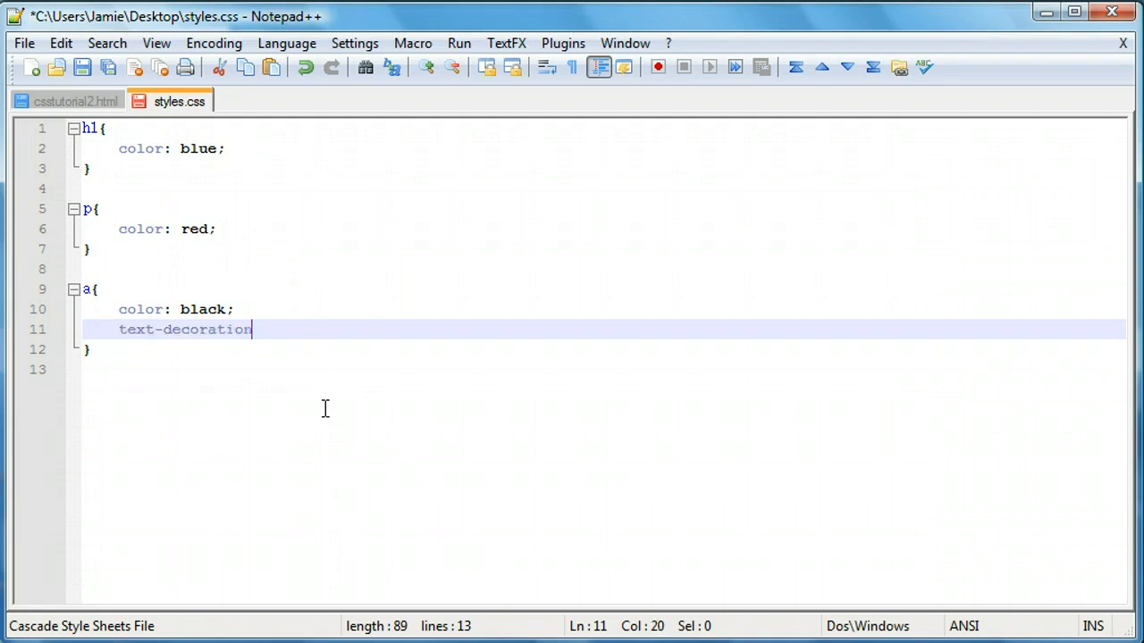
text(:)
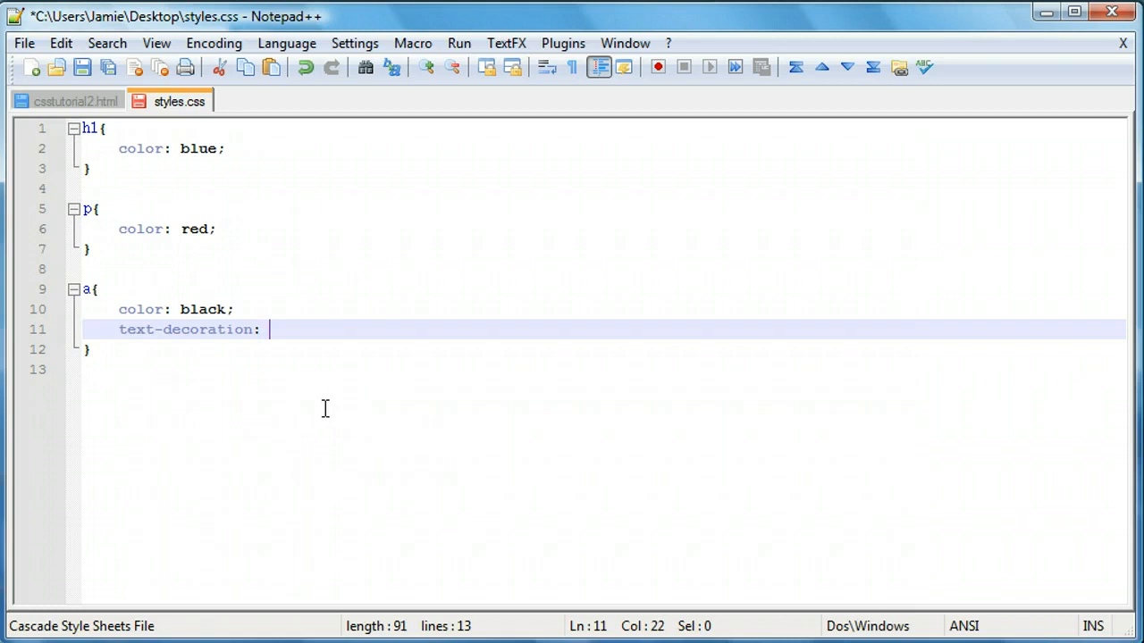
text(none;)
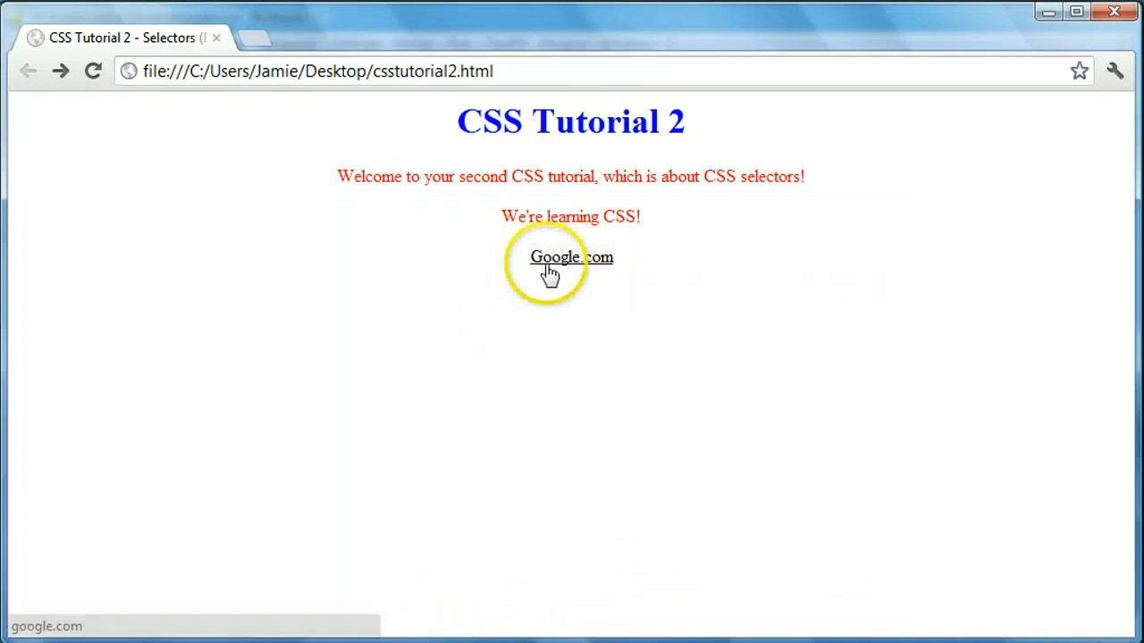
mouse_move(559, 347)
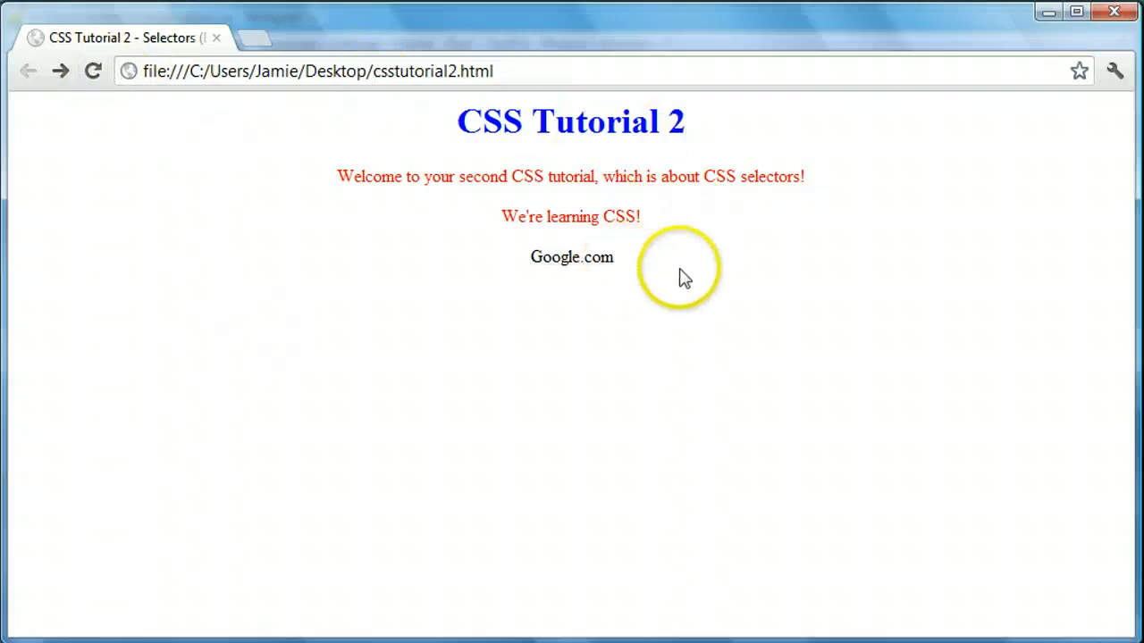
mouse_move(393, 346)
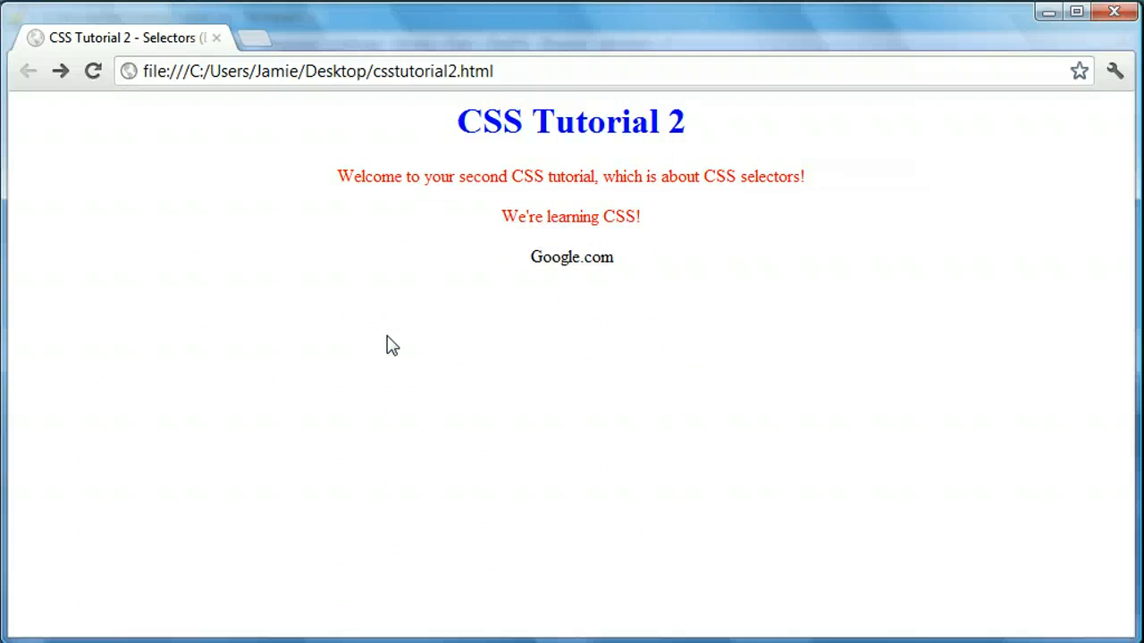
mouse_move(582, 263)
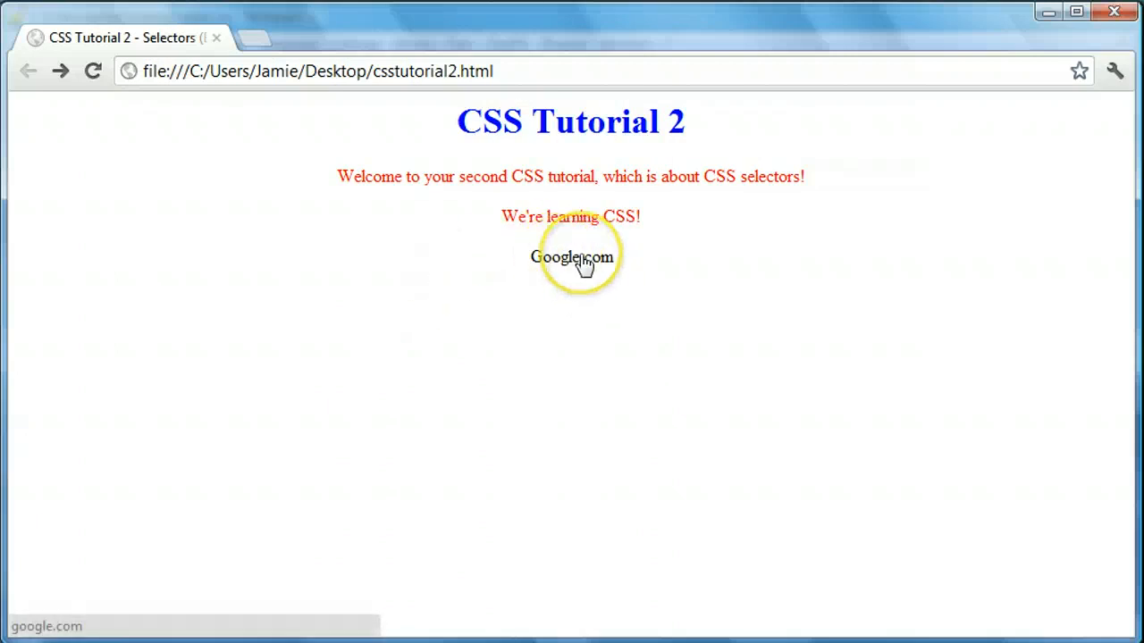
mouse_move(581, 264)
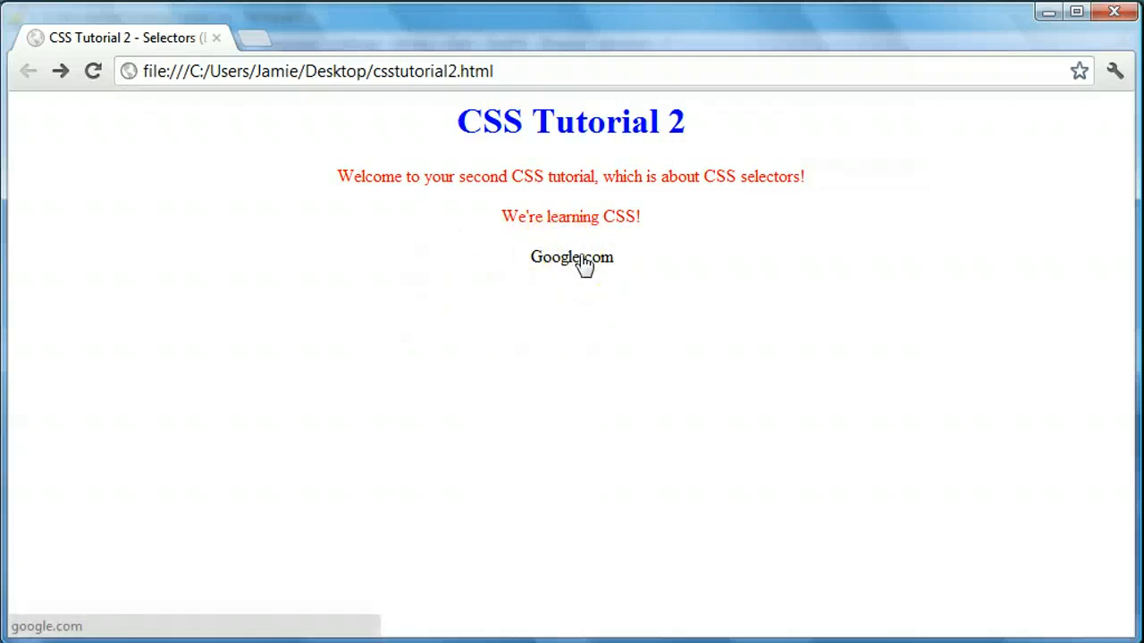
Reload the page in Chrome and check that the Google.com link is black without an underline.
click(572, 257)
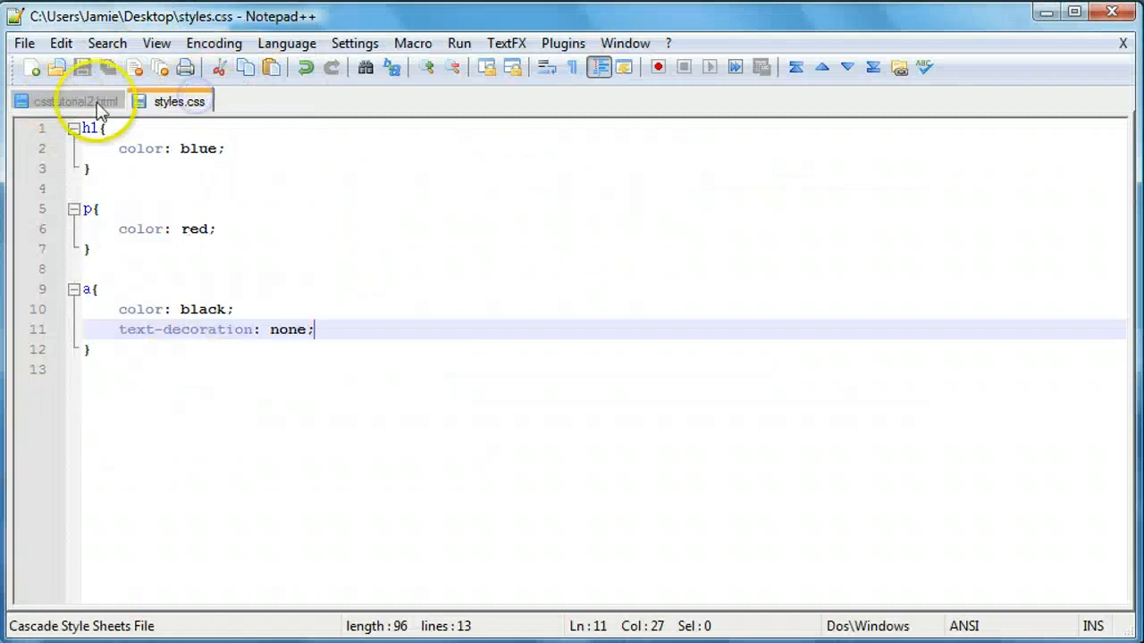
click(76, 101)
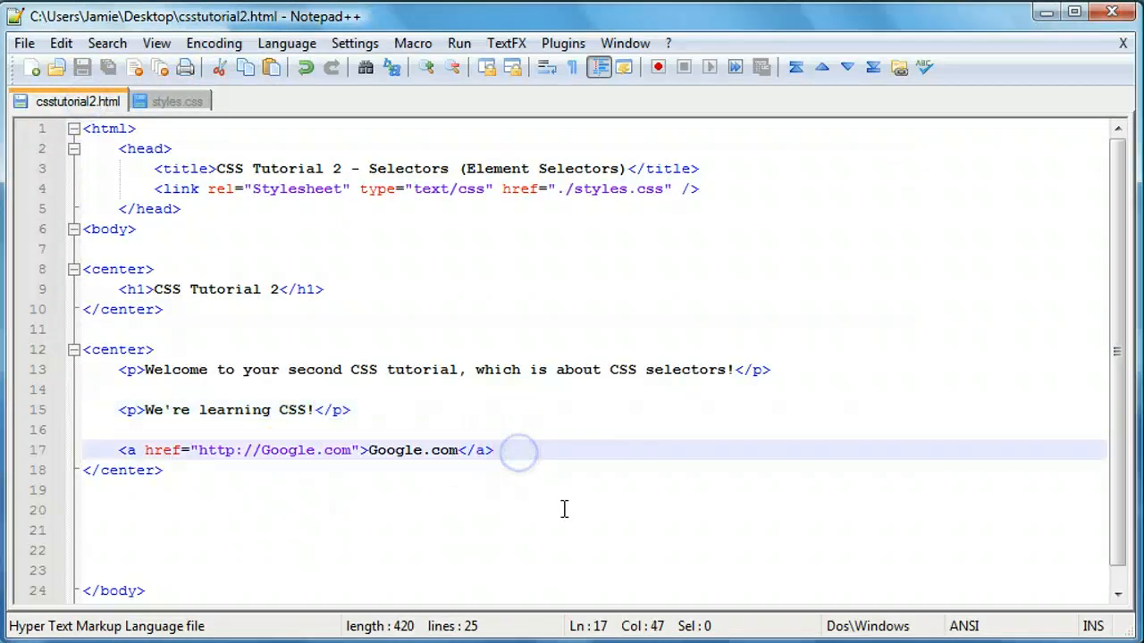
text(<a href=")
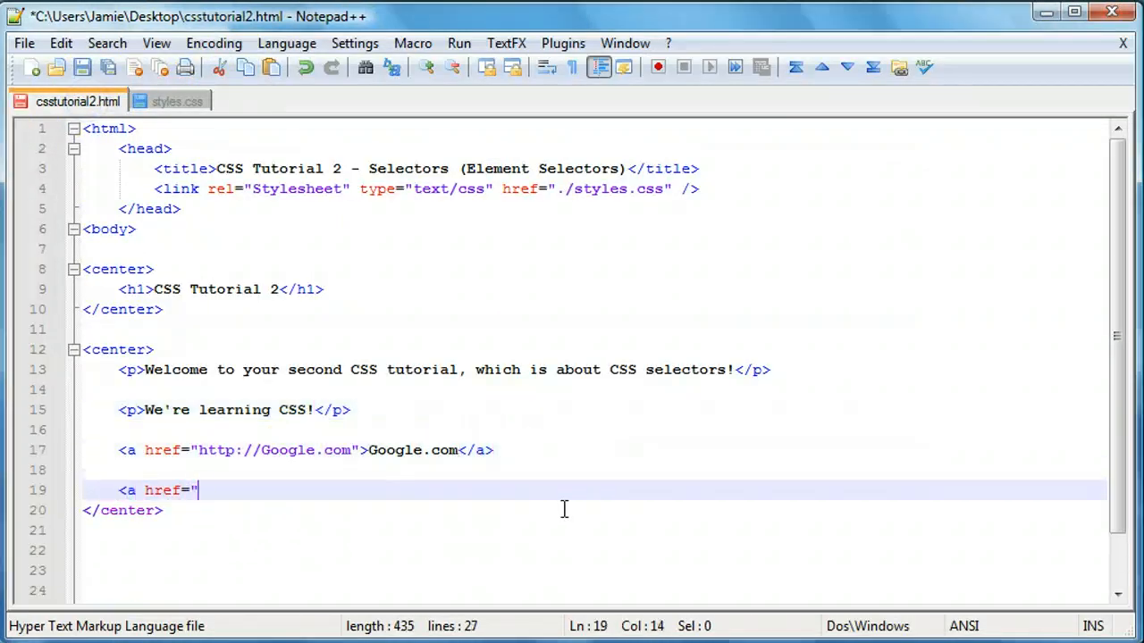
text(http://)
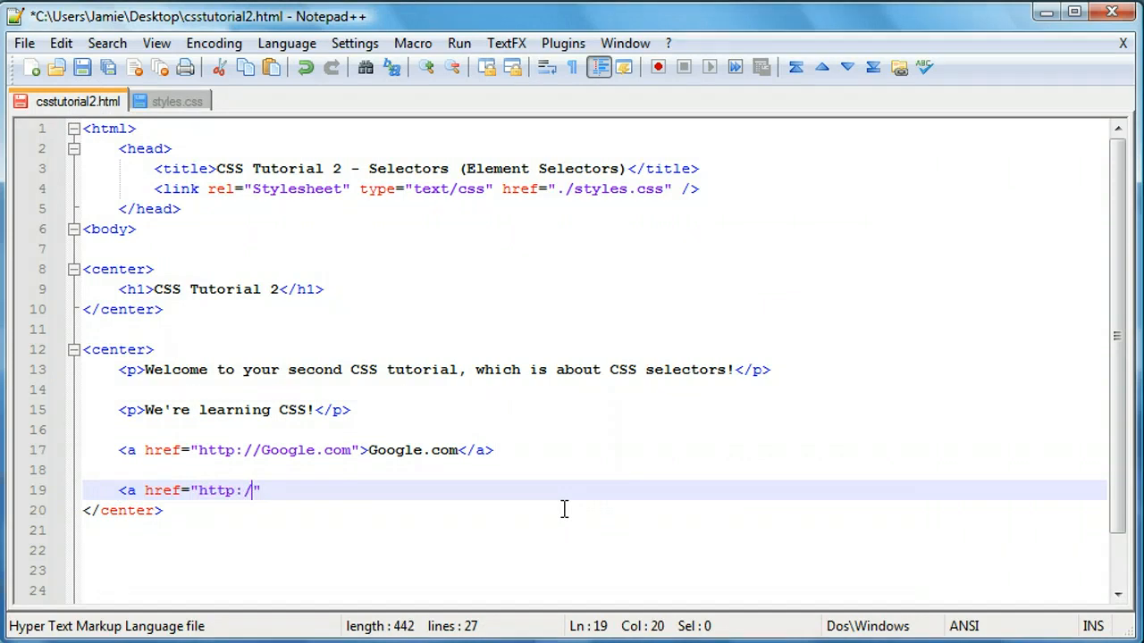
text(yahoo.l)
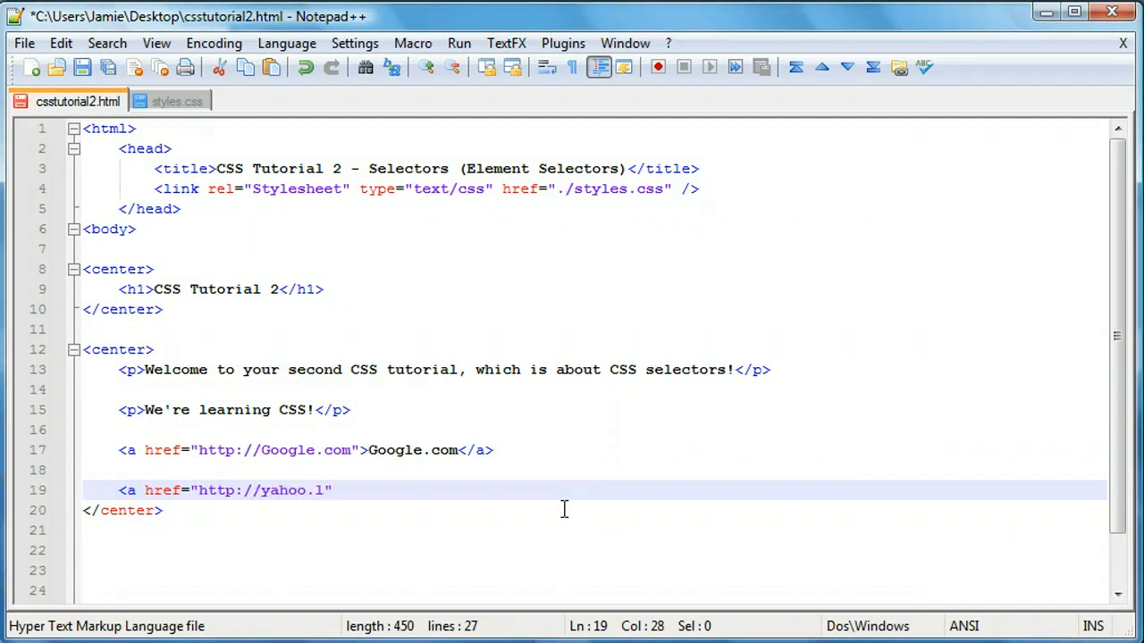
text(om">)
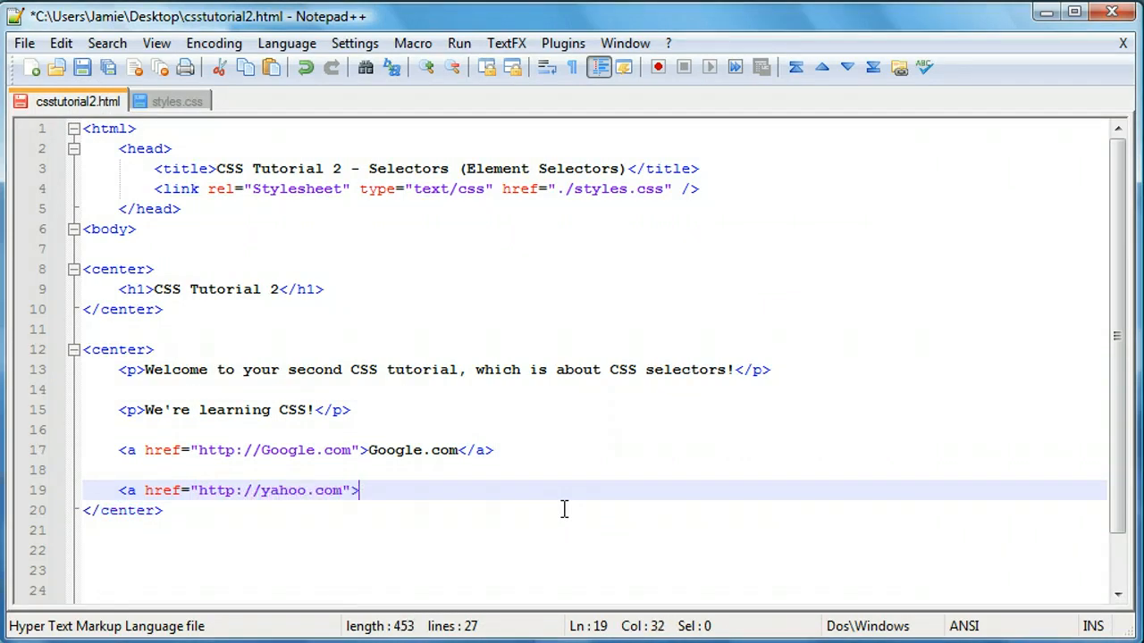
text(Yahoo)
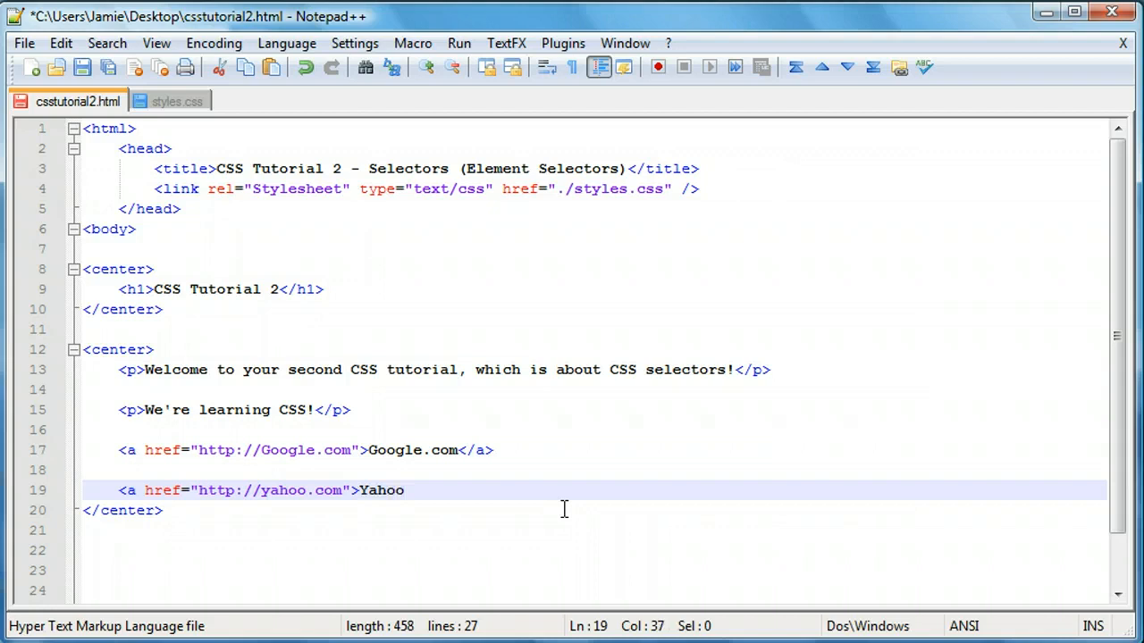
text(.com</a>)
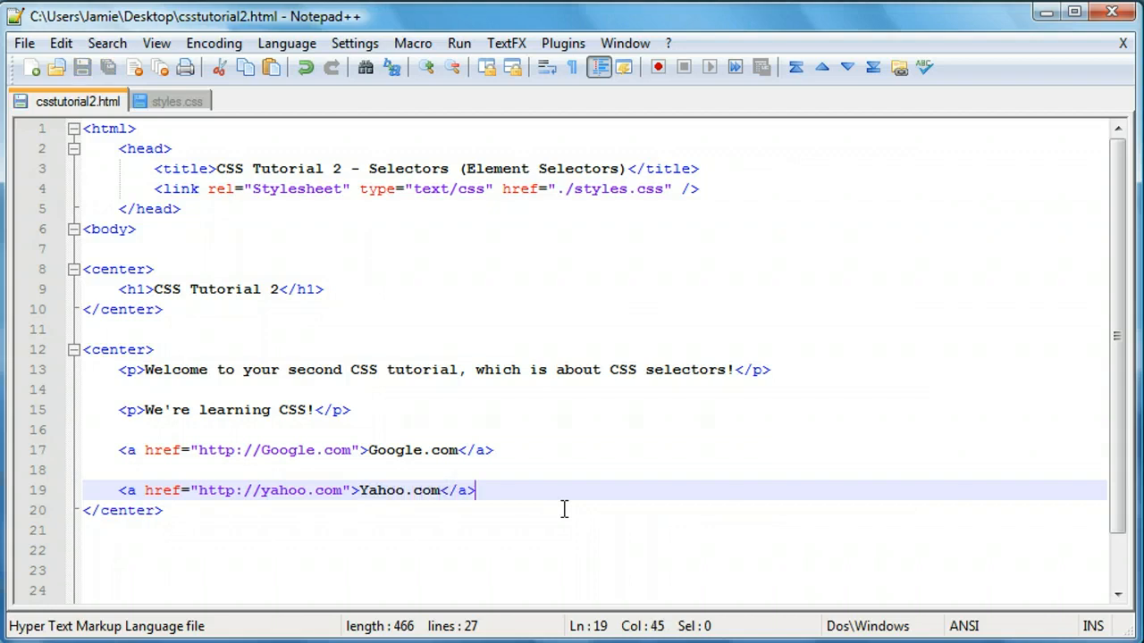
click(462, 470)
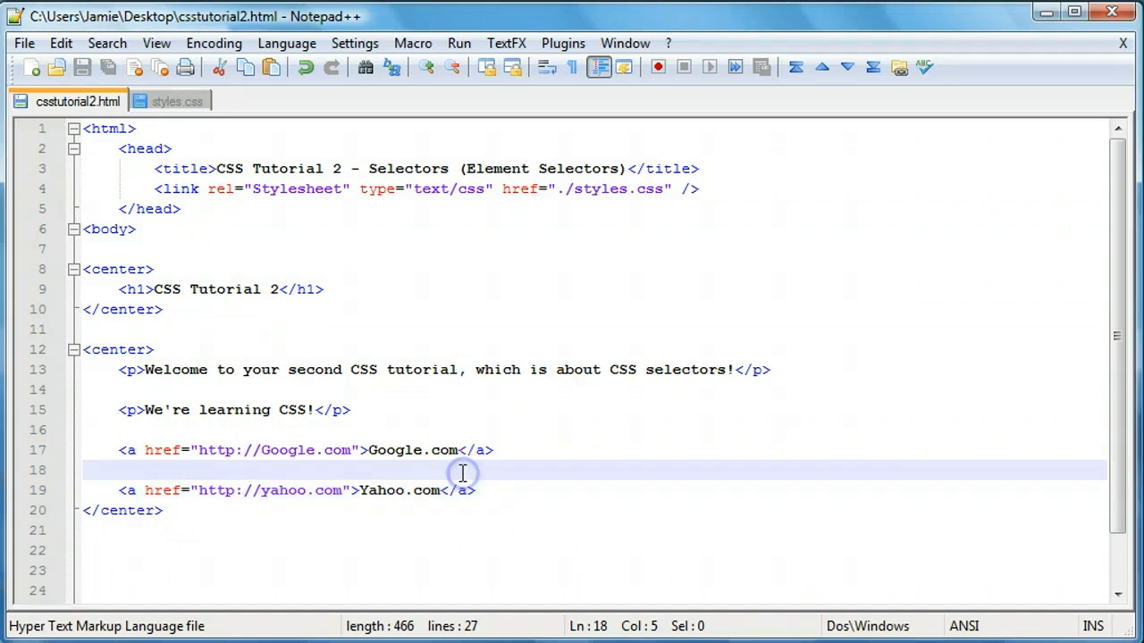
text(<br />)
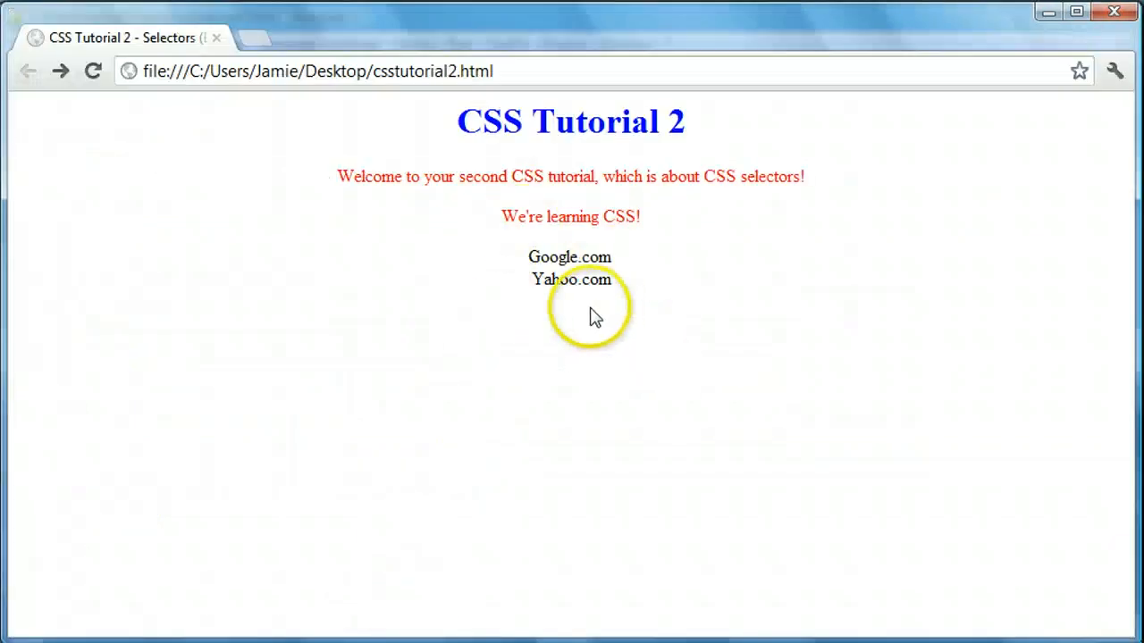
mouse_move(706, 376)
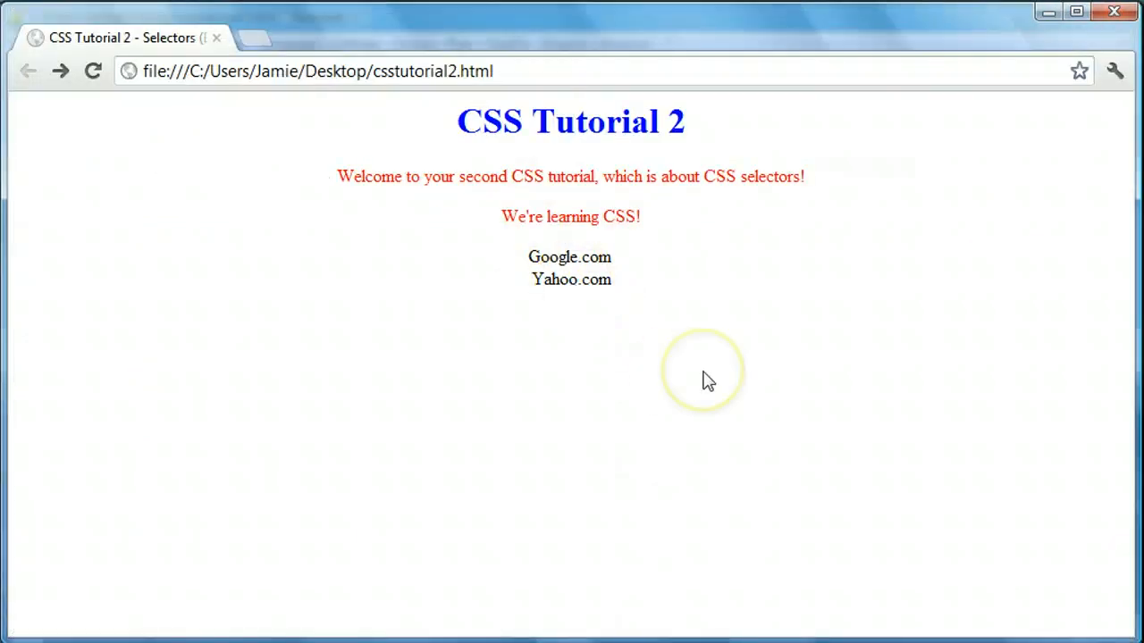
mouse_move(706, 380)
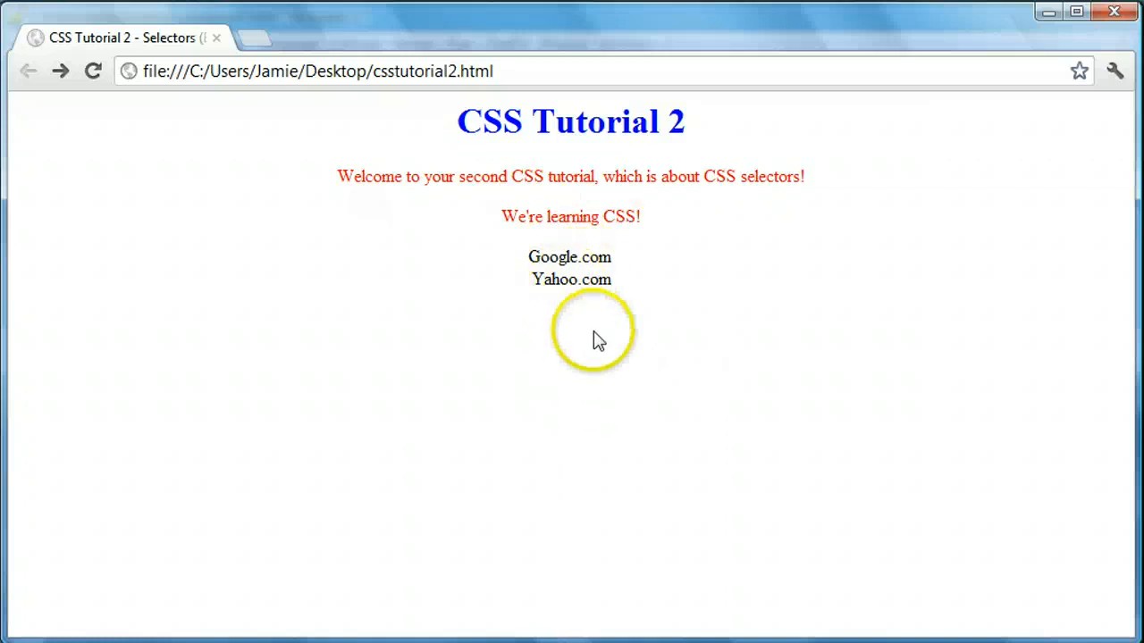
mouse_move(597, 339)
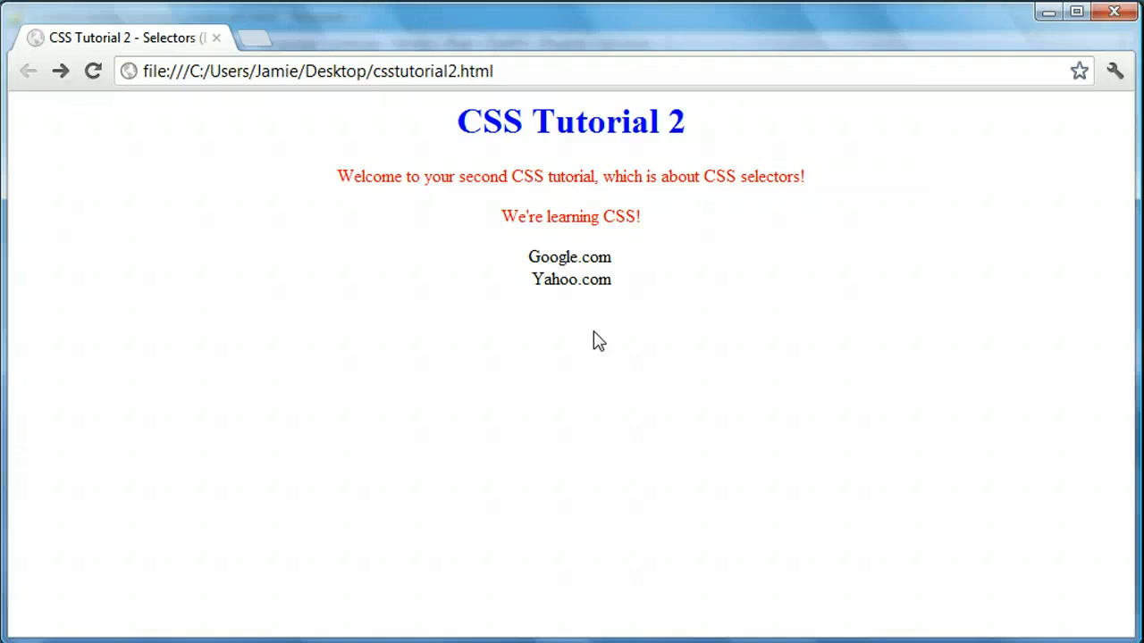
mouse_move(371, 509)
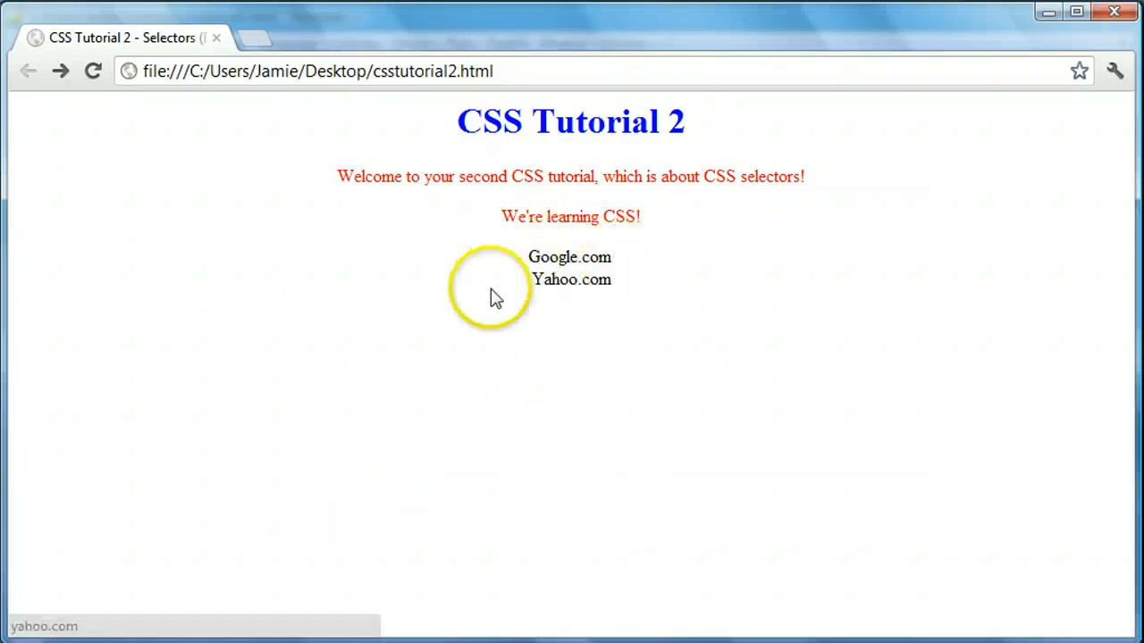
mouse_move(626, 281)
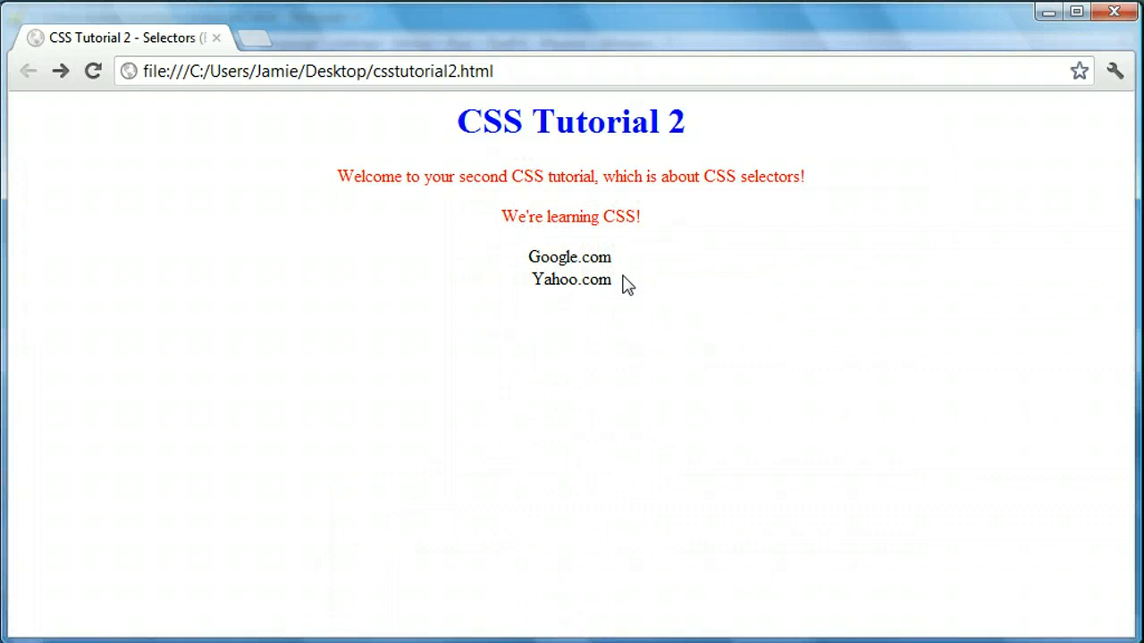